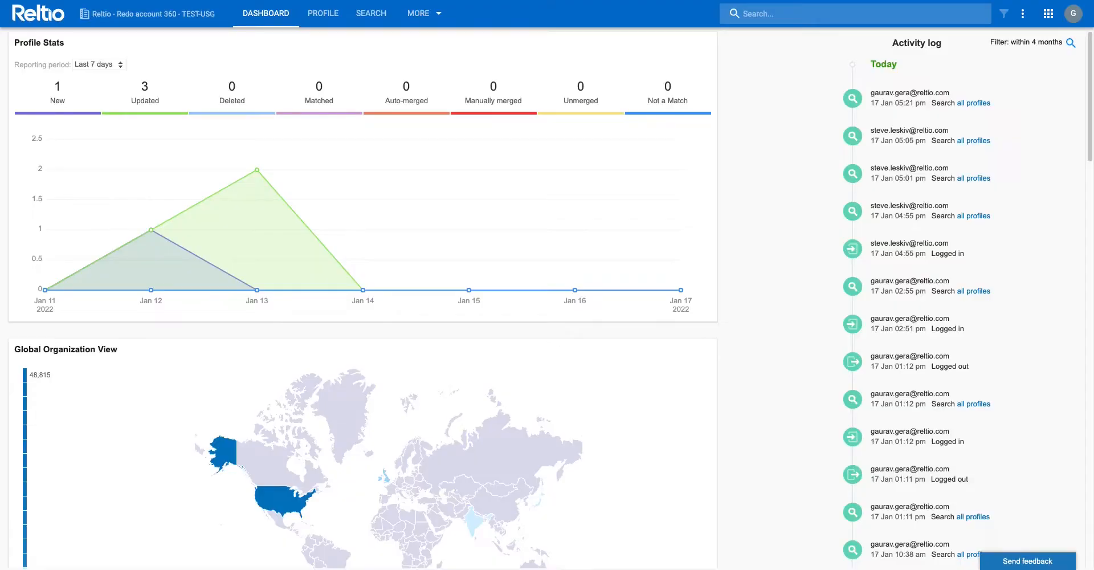
{"action": "mouse_move", "coordinate": [694, 218]}
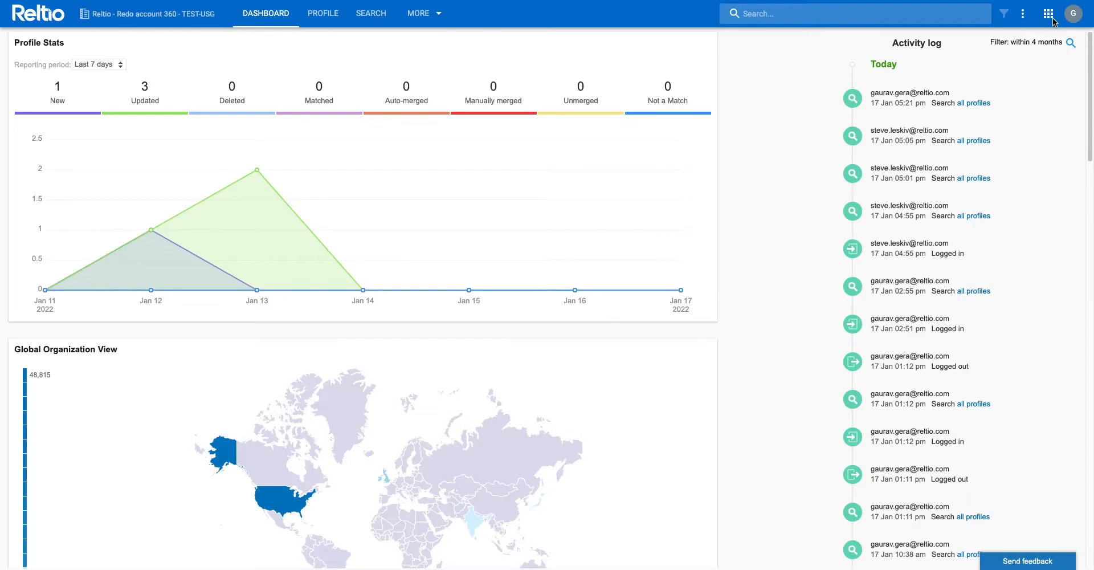
Step: Launch Integration Hub from the Reltio applications grid
{"action": "left_click", "coordinate": [1048, 13]}
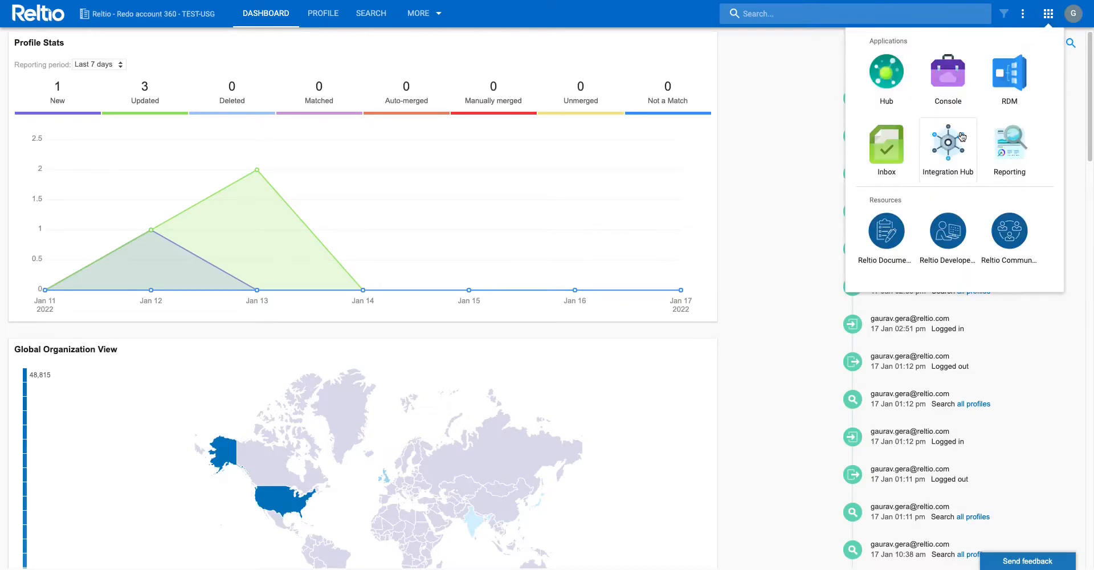
{"action": "left_click", "coordinate": [947, 143]}
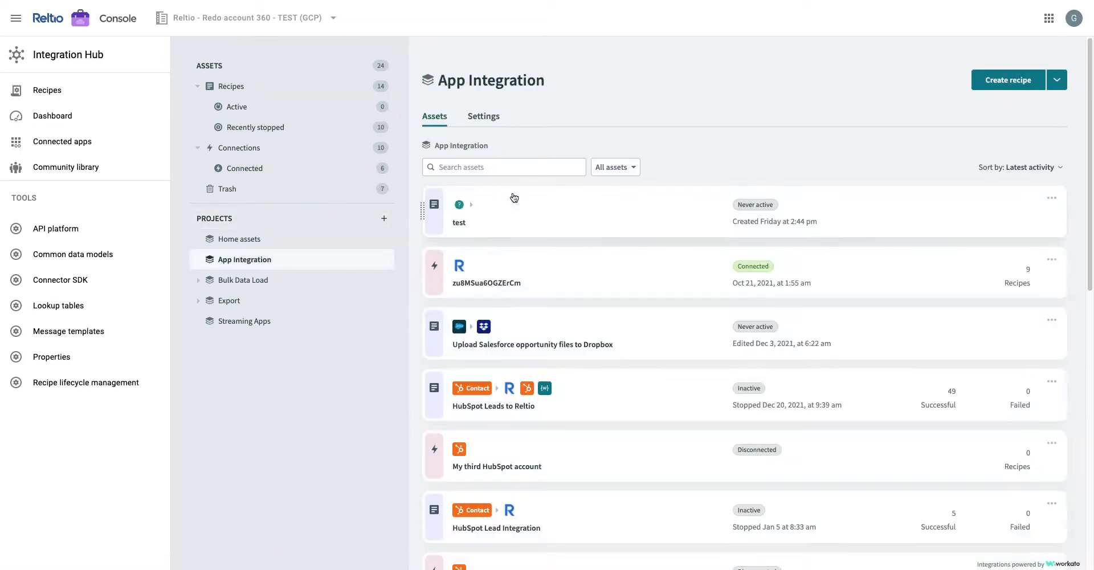
Step: Create a recipe named 'Leads from HubSpot' in App Integration, triggered from an app
{"action": "left_click", "coordinate": [1007, 80]}
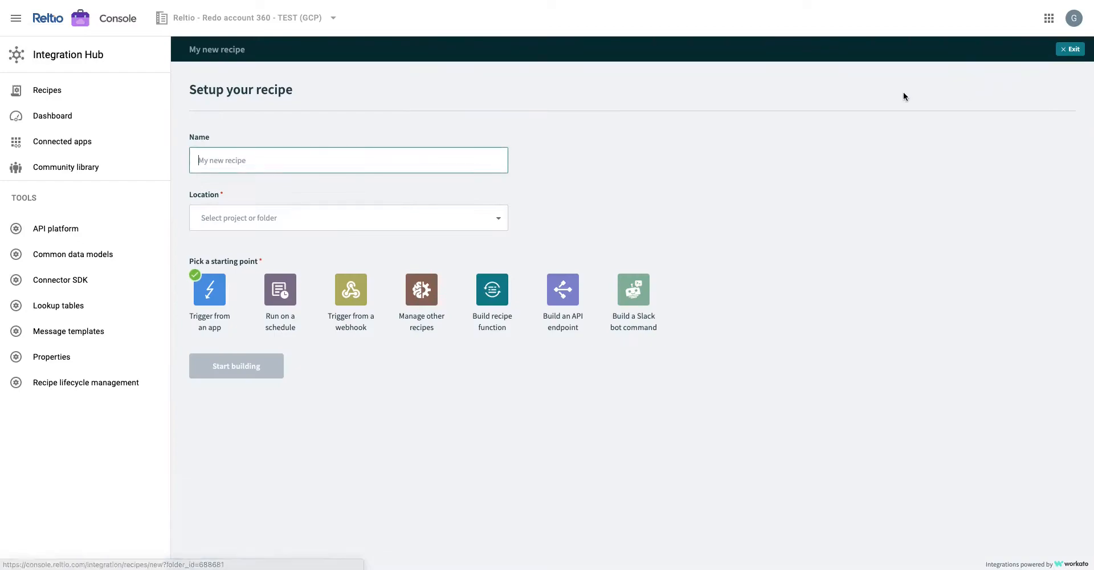
{"action": "left_click", "coordinate": [348, 218]}
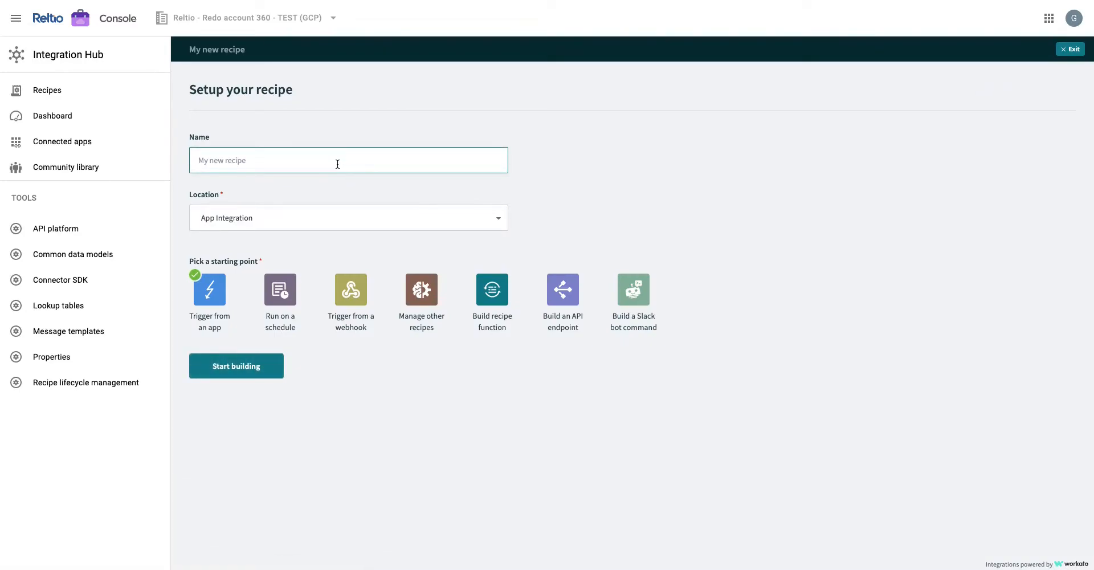
{"action": "type", "text": "Leads from"}
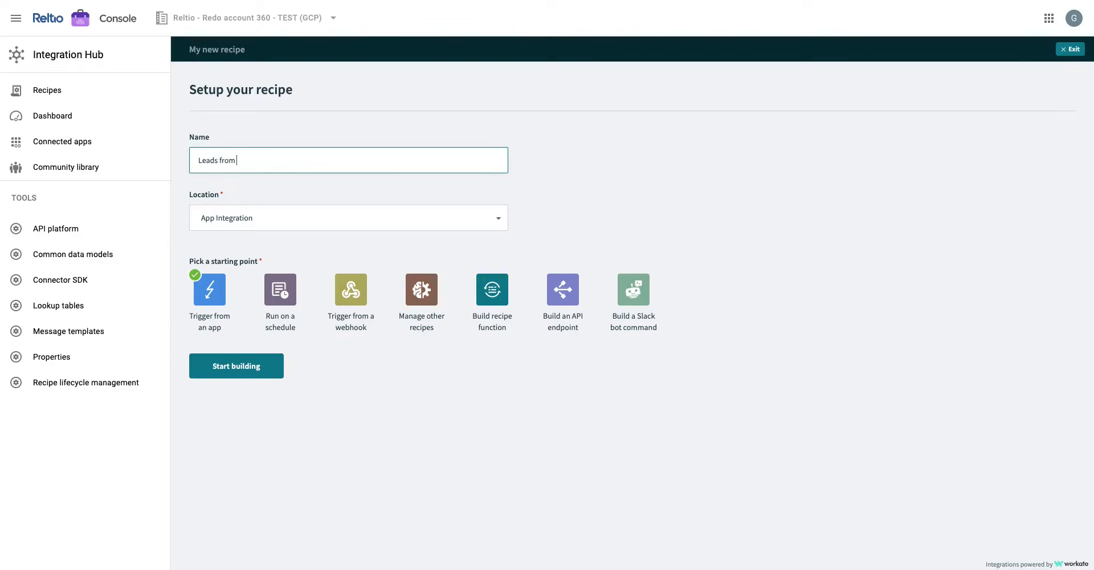
{"action": "type", "text": "HubSpo"}
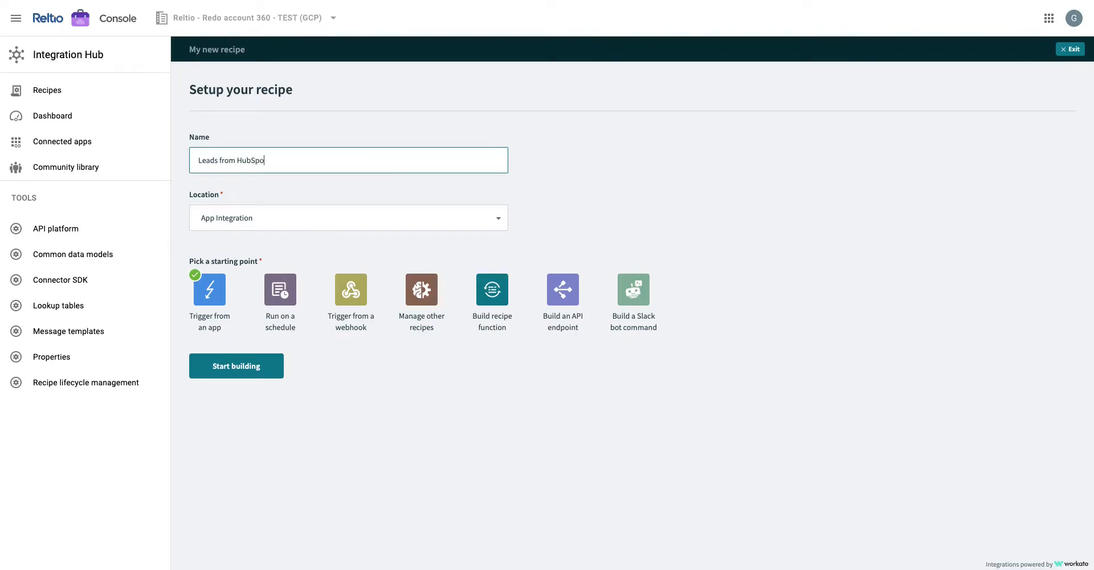
{"action": "type", "text": "t"}
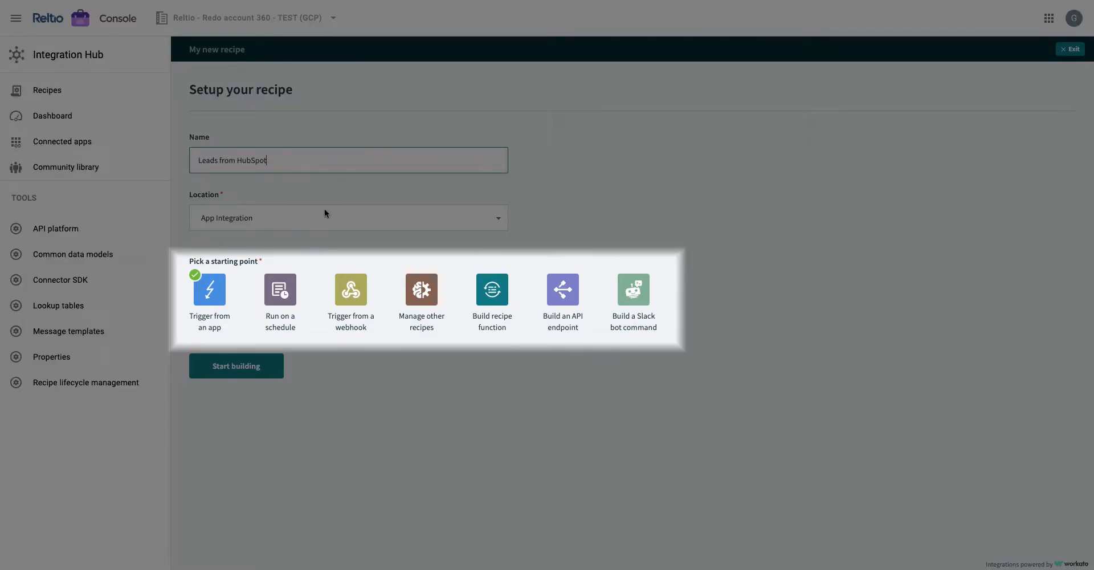
{"action": "mouse_move", "coordinate": [279, 289]}
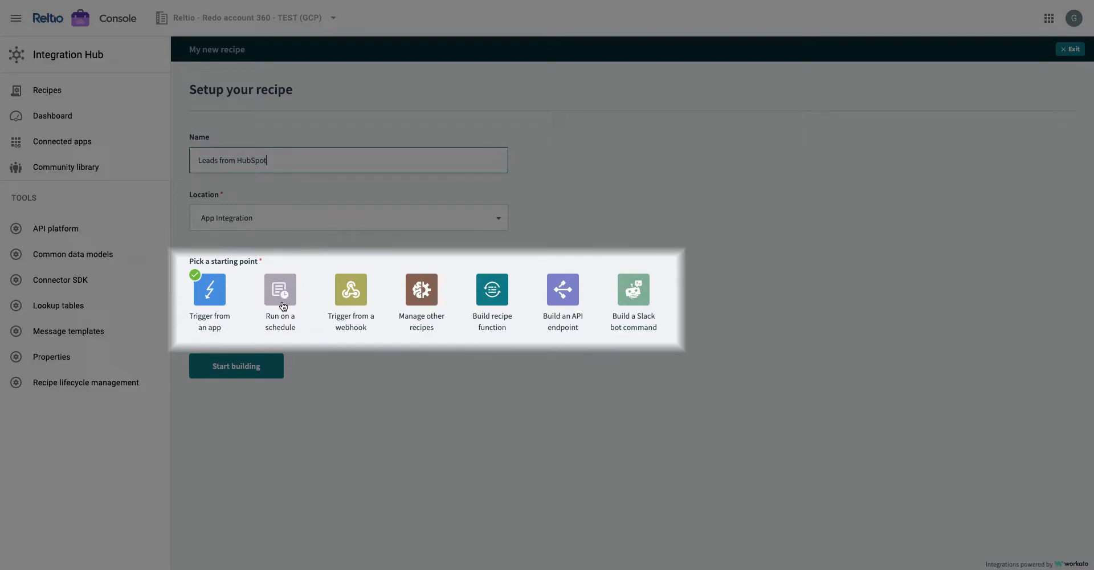
{"action": "mouse_move", "coordinate": [265, 333]}
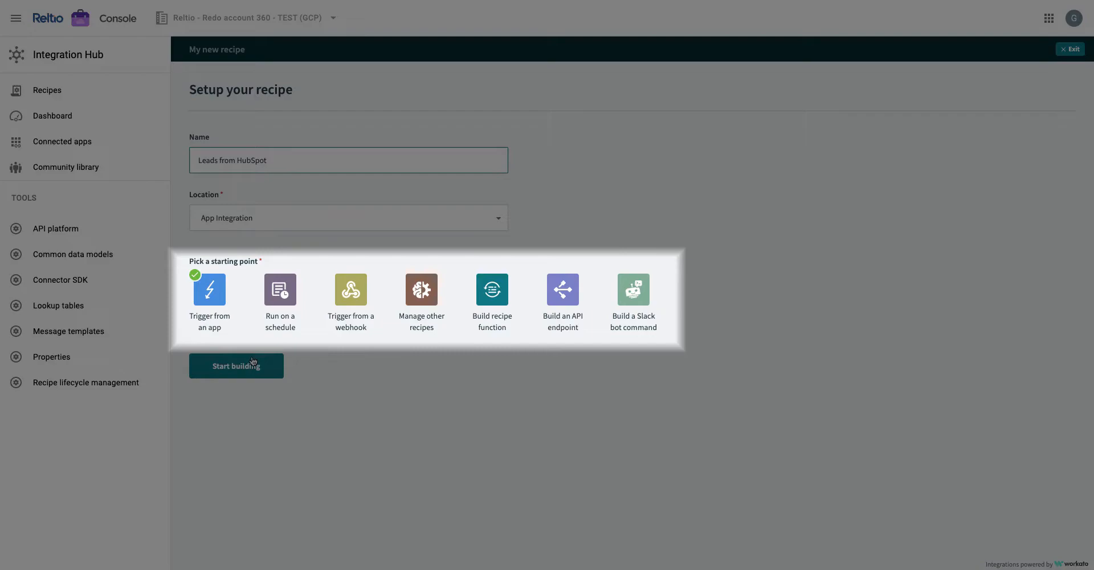
{"action": "mouse_move", "coordinate": [245, 368]}
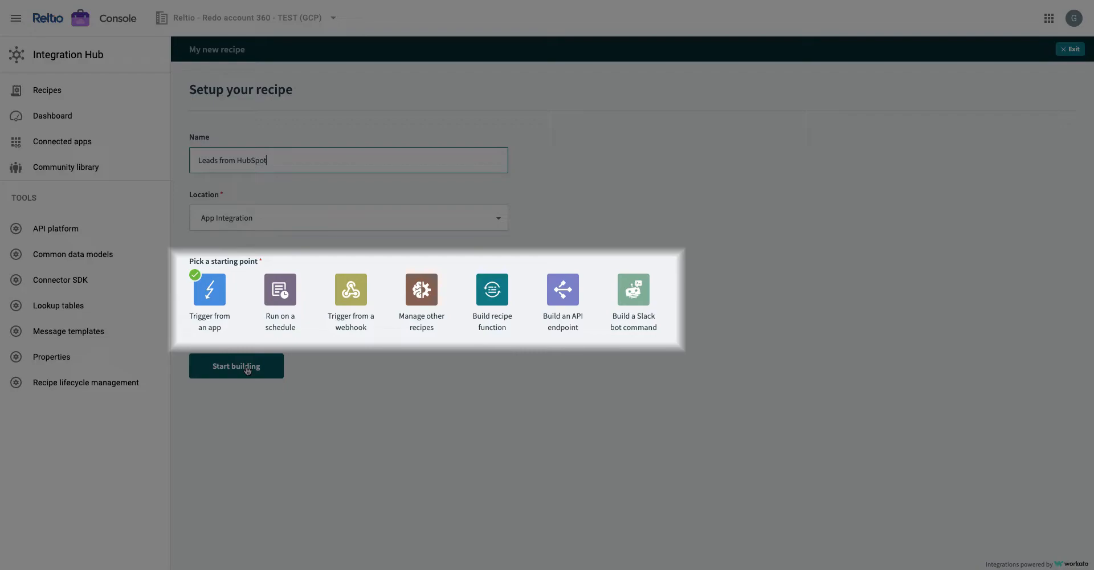
{"action": "left_click", "coordinate": [236, 365]}
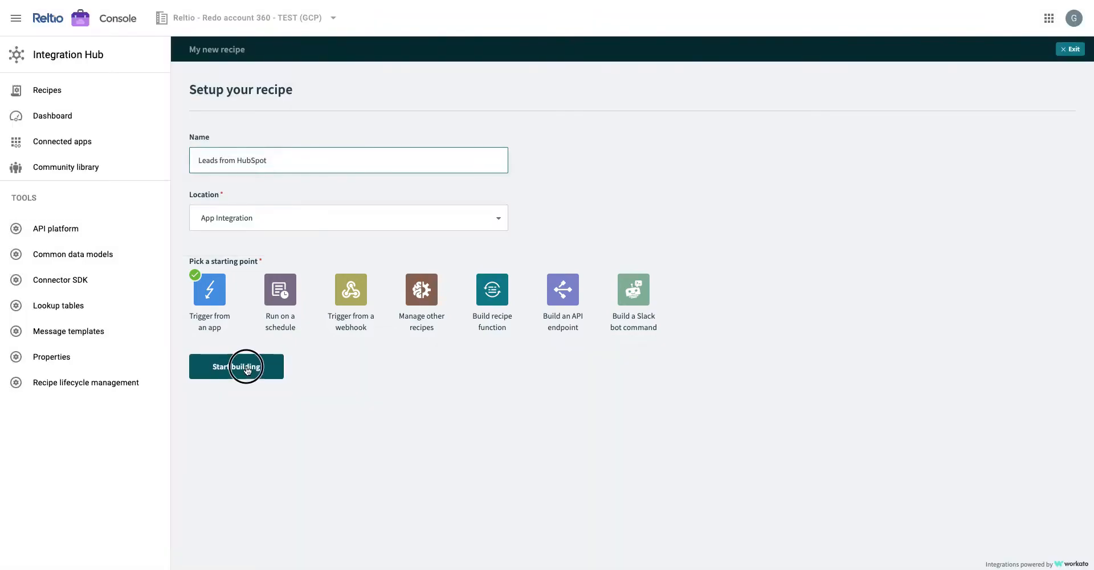
Step: Open the recipe editor and pick HubSpot as the trigger app
{"action": "left_click", "coordinate": [236, 366]}
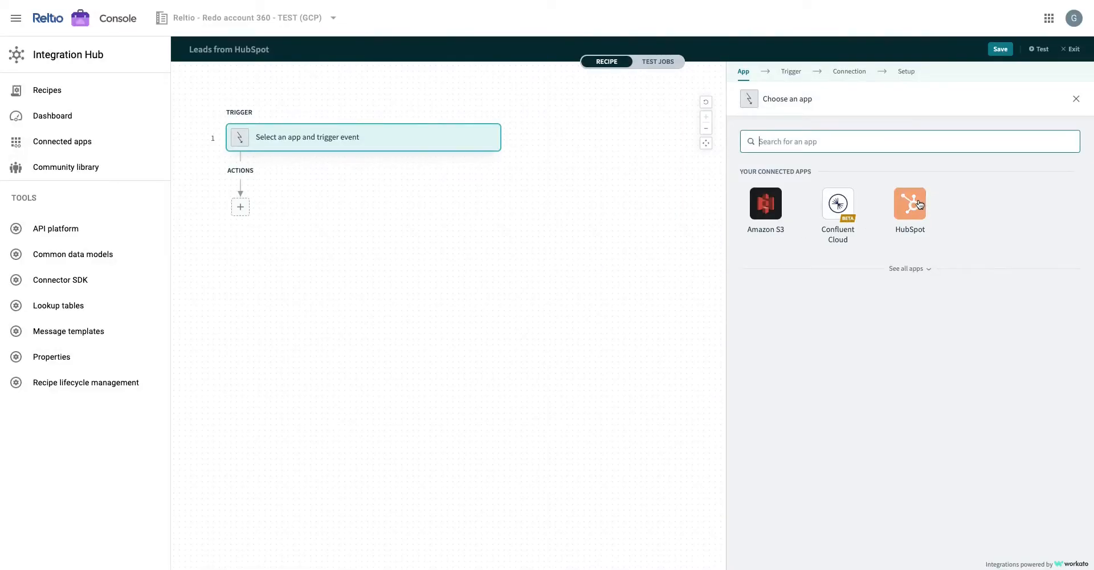
{"action": "left_click", "coordinate": [910, 208]}
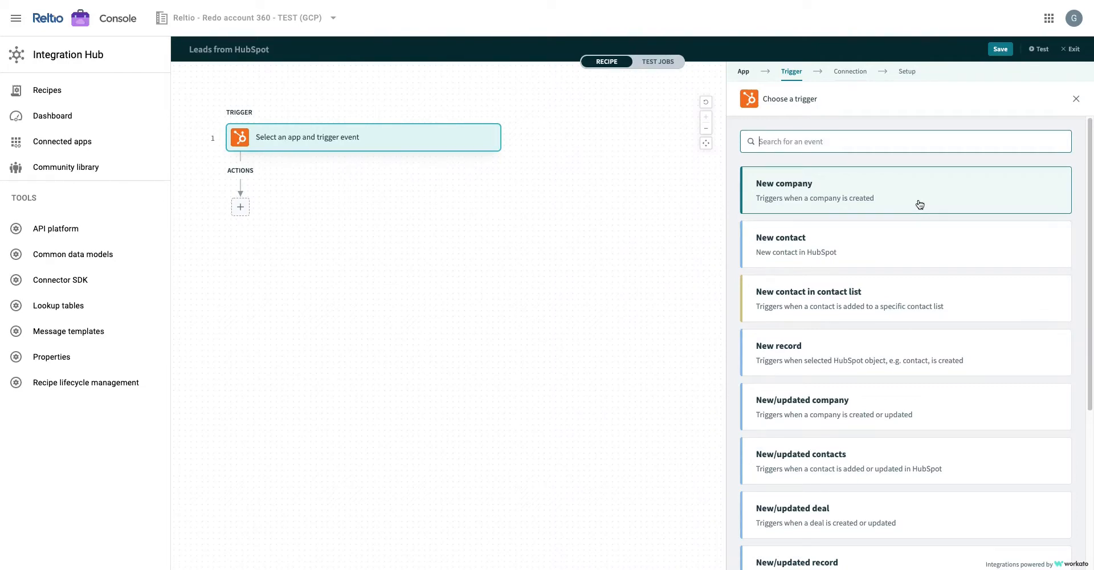
Step: Set the trigger to New/updated contacts using the My HubSpot account connection
{"action": "left_click", "coordinate": [905, 460]}
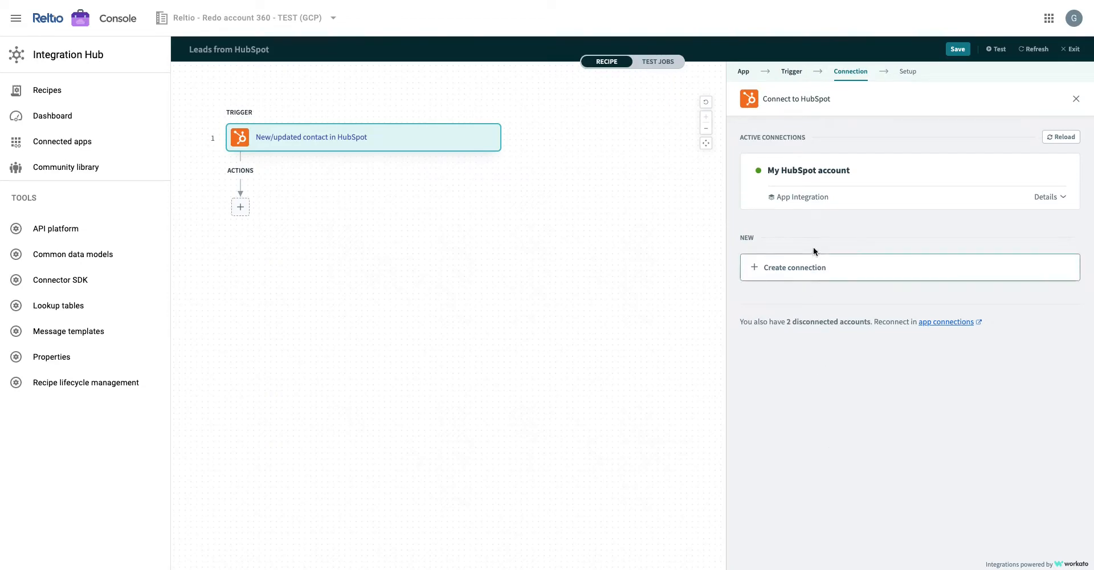
{"action": "left_click", "coordinate": [908, 71]}
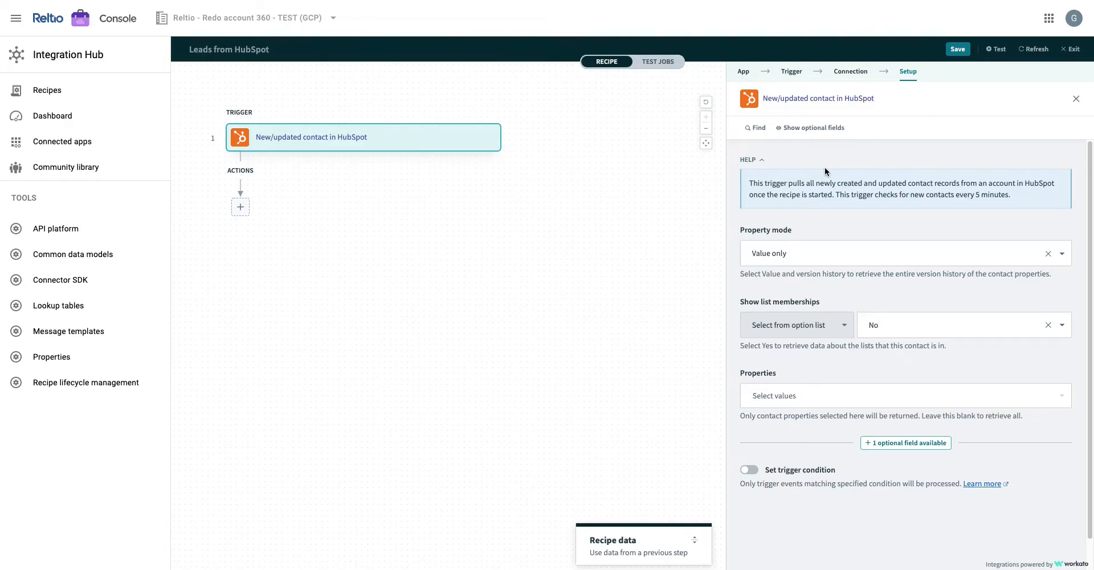
{"action": "mouse_move", "coordinate": [241, 210]}
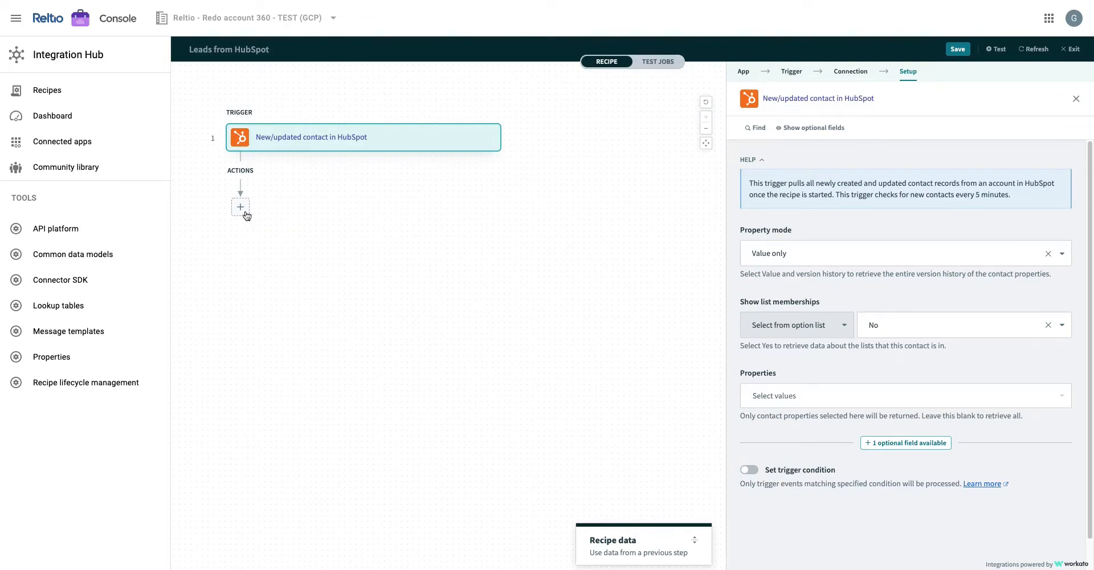
Step: Insert an IF condition step after the HubSpot trigger and expand Recipe data
{"action": "left_click", "coordinate": [240, 207]}
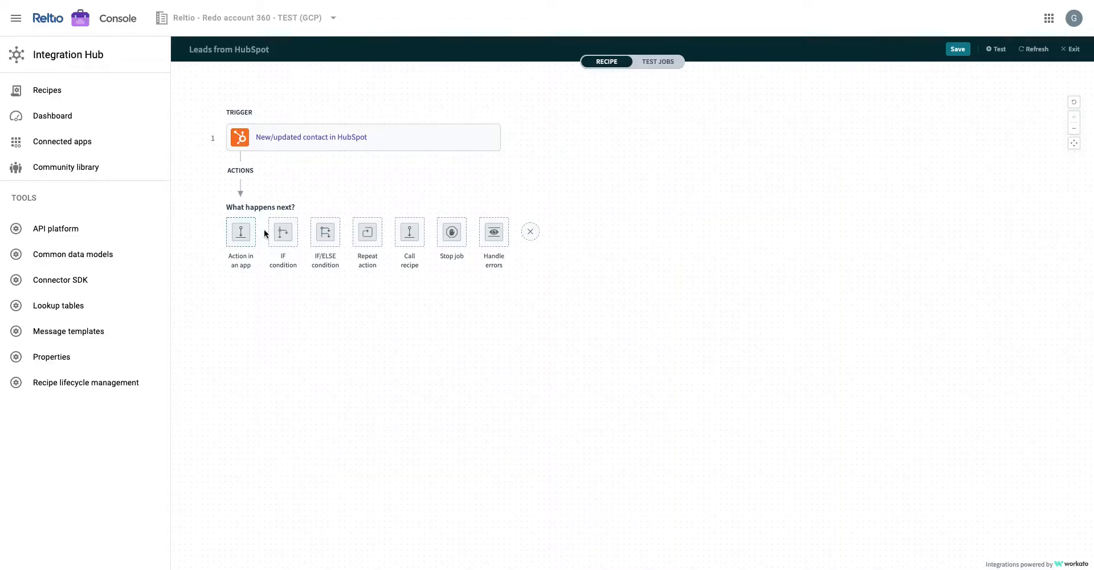
{"action": "mouse_move", "coordinate": [284, 230]}
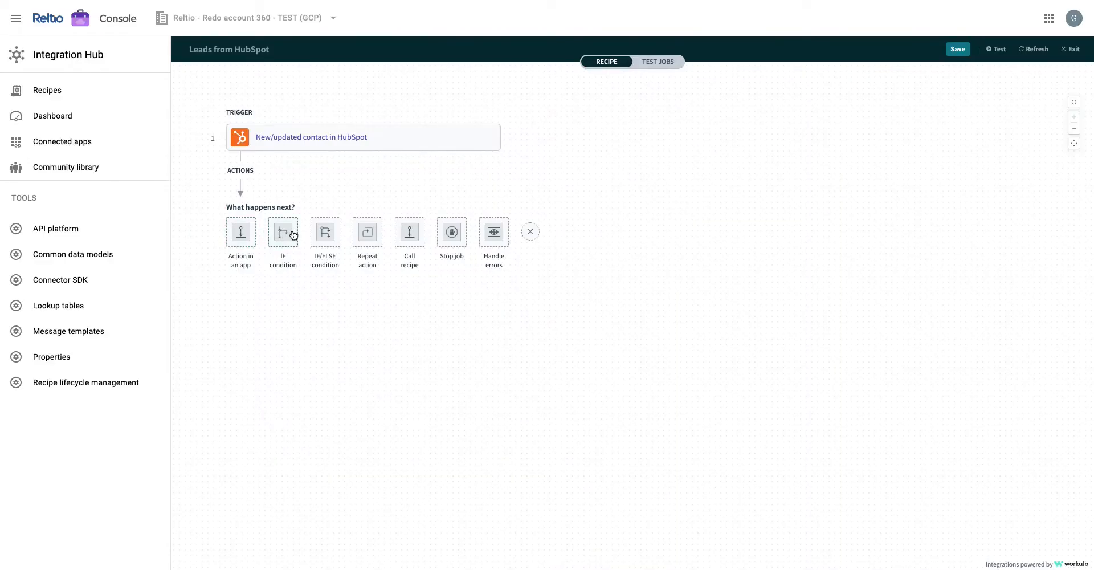
{"action": "mouse_move", "coordinate": [282, 230]}
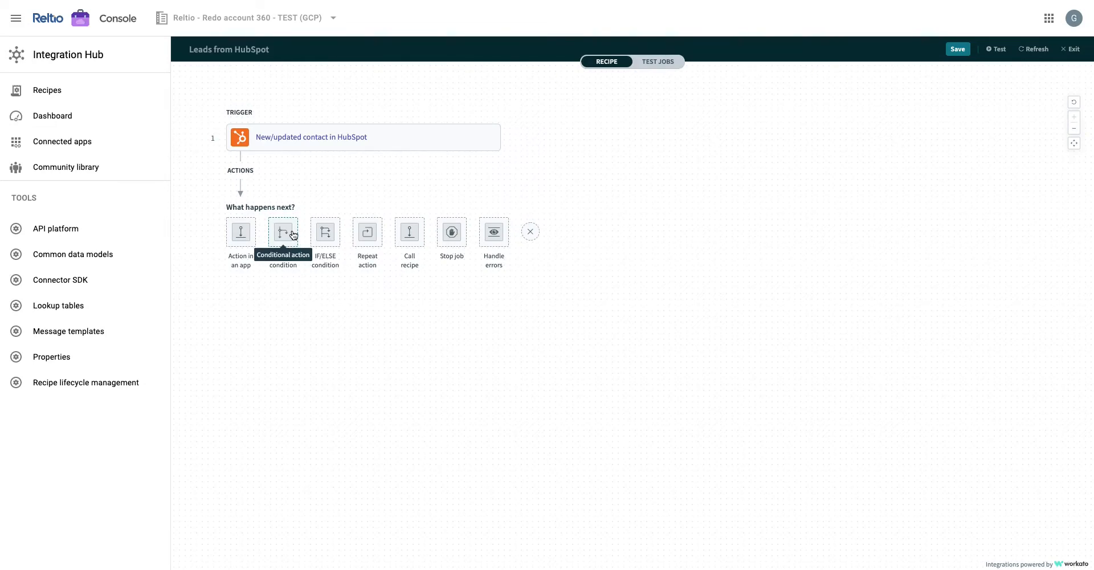
{"action": "left_click", "coordinate": [282, 231]}
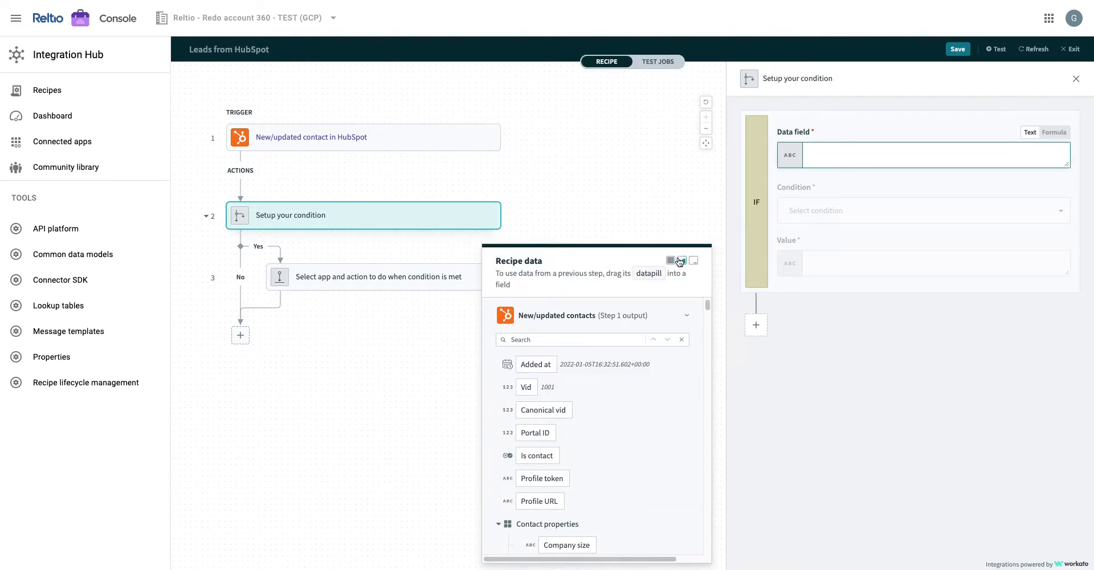
{"action": "left_click", "coordinate": [681, 261]}
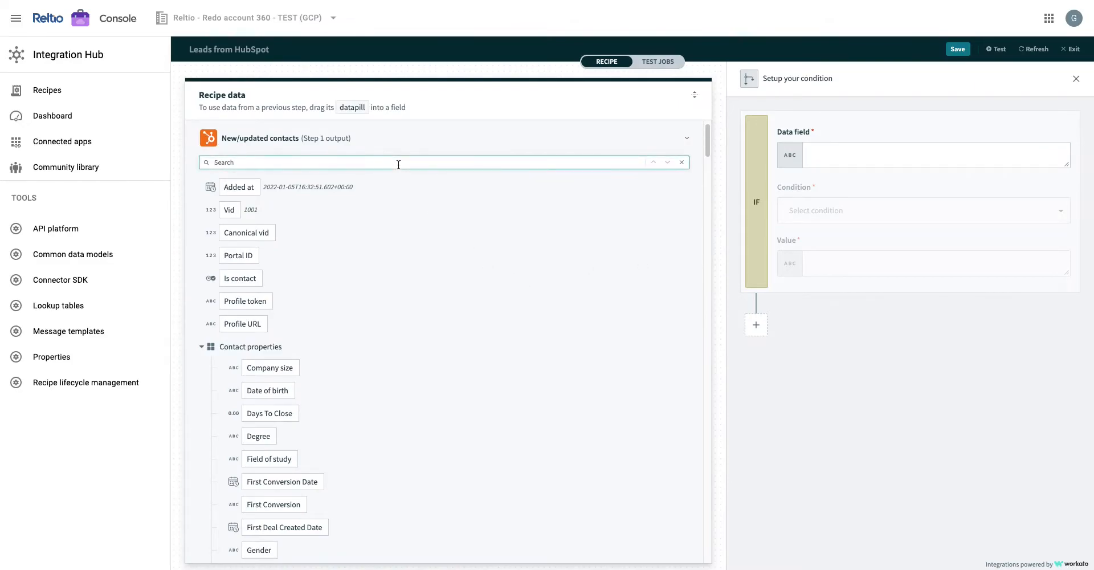
Step: Make the IF condition check that Associated Company ID is present
{"action": "type", "text": "asso"}
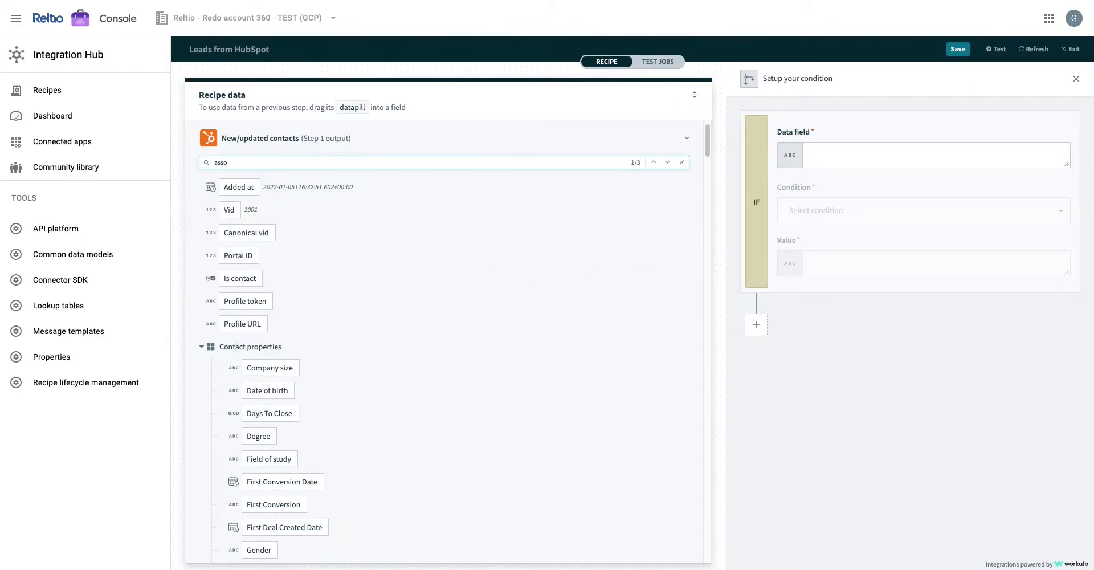
{"action": "scroll", "scroll_direction": "down", "scroll_amount": 3}
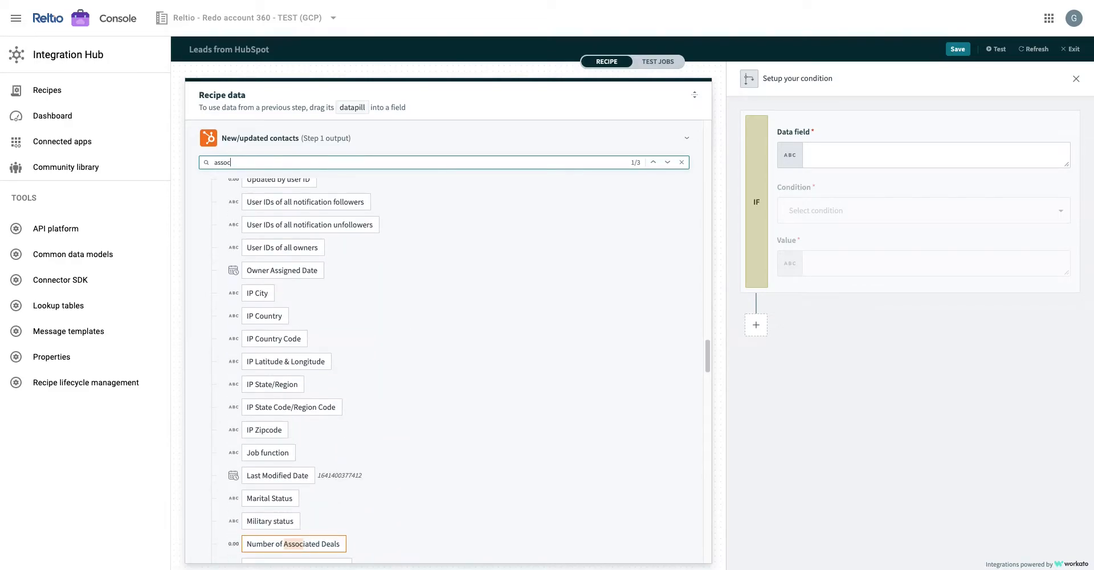
{"action": "type", "text": "iated"}
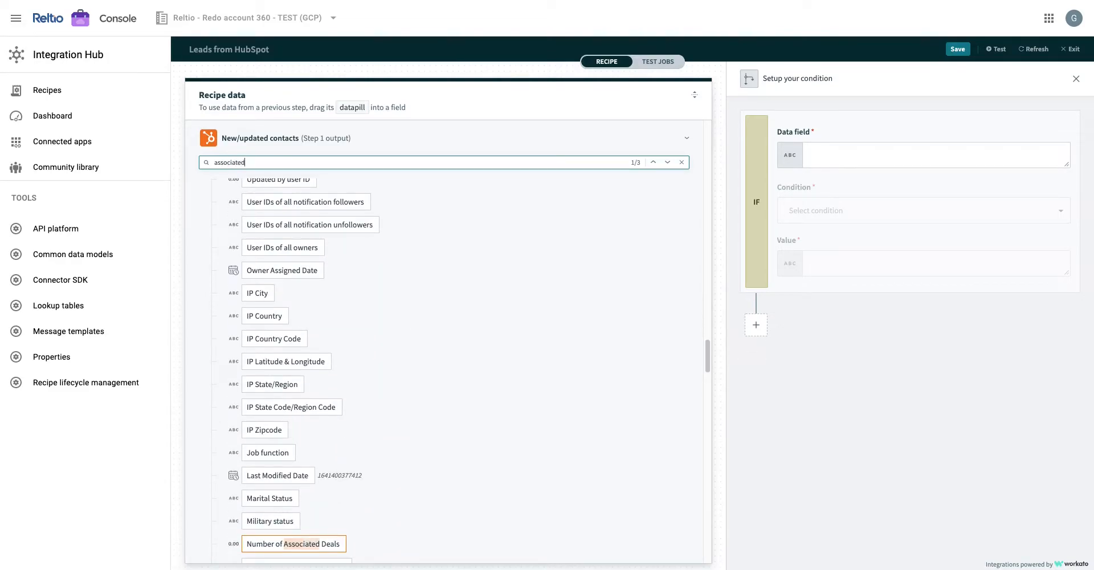
{"action": "mouse_move", "coordinate": [431, 268]}
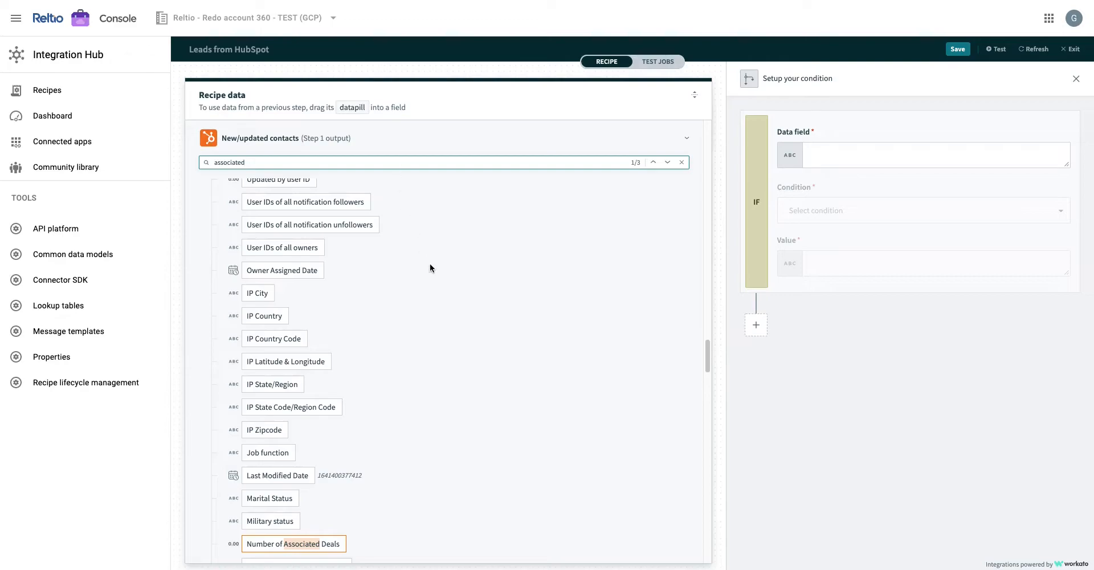
{"action": "left_click", "coordinate": [666, 162]}
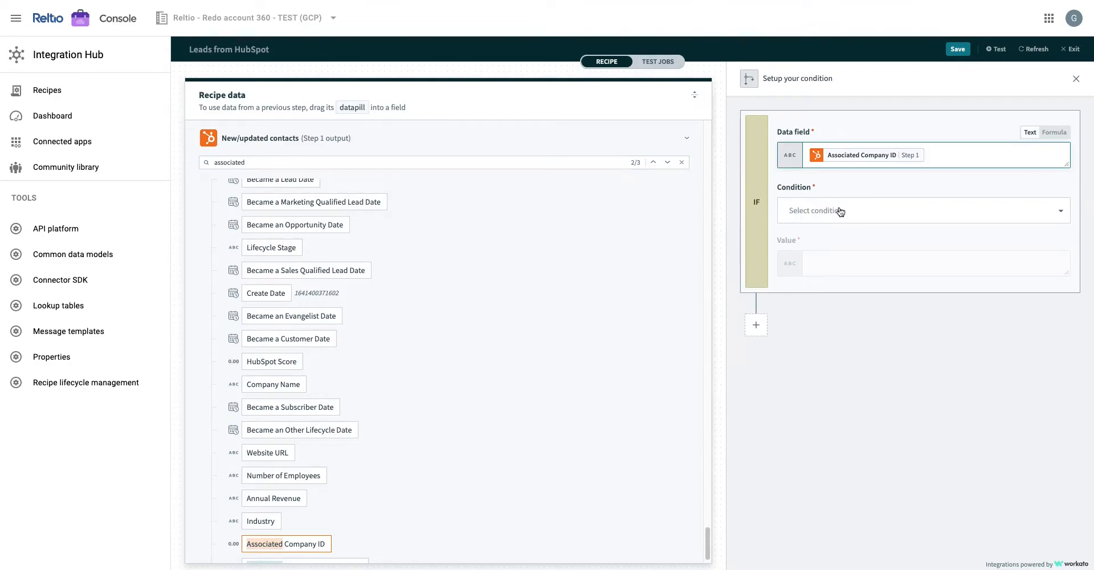
{"action": "left_click", "coordinate": [921, 210]}
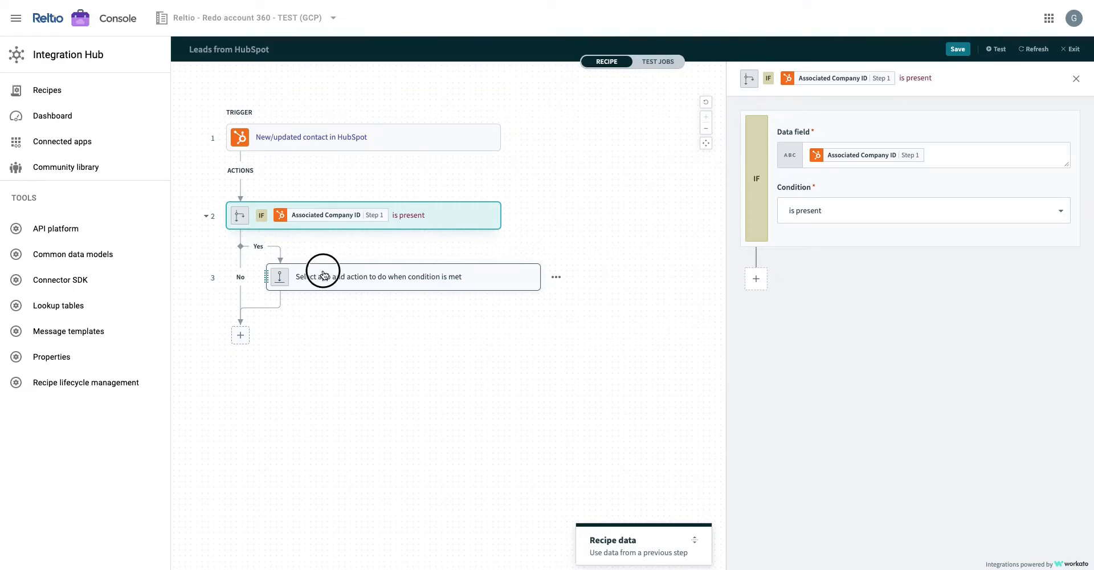
Step: Choose Reltio as the app for the IF step's Yes-branch action
{"action": "left_click", "coordinate": [403, 277]}
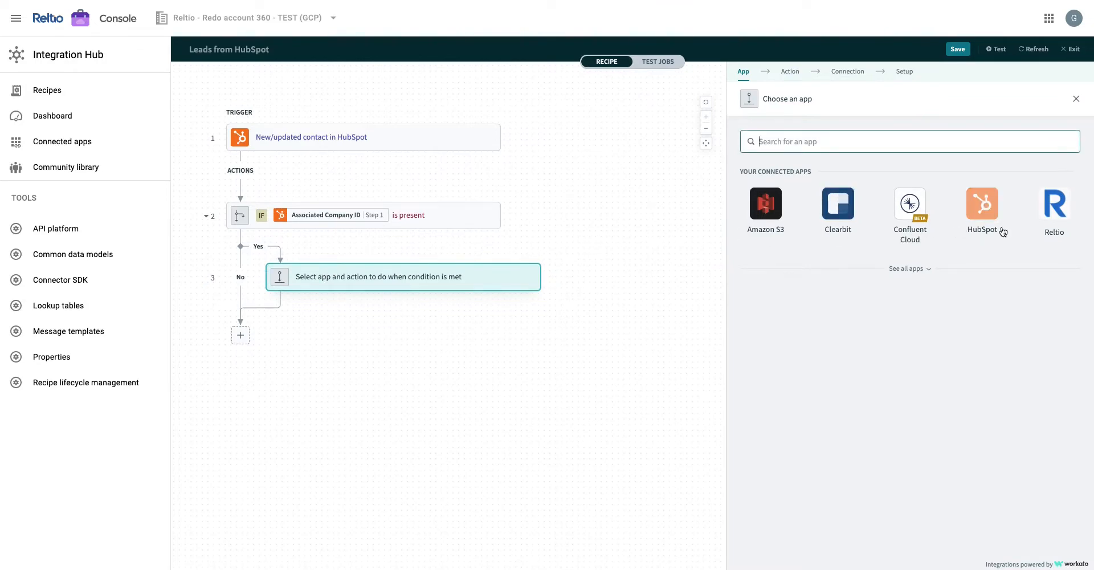
{"action": "left_click", "coordinate": [905, 268]}
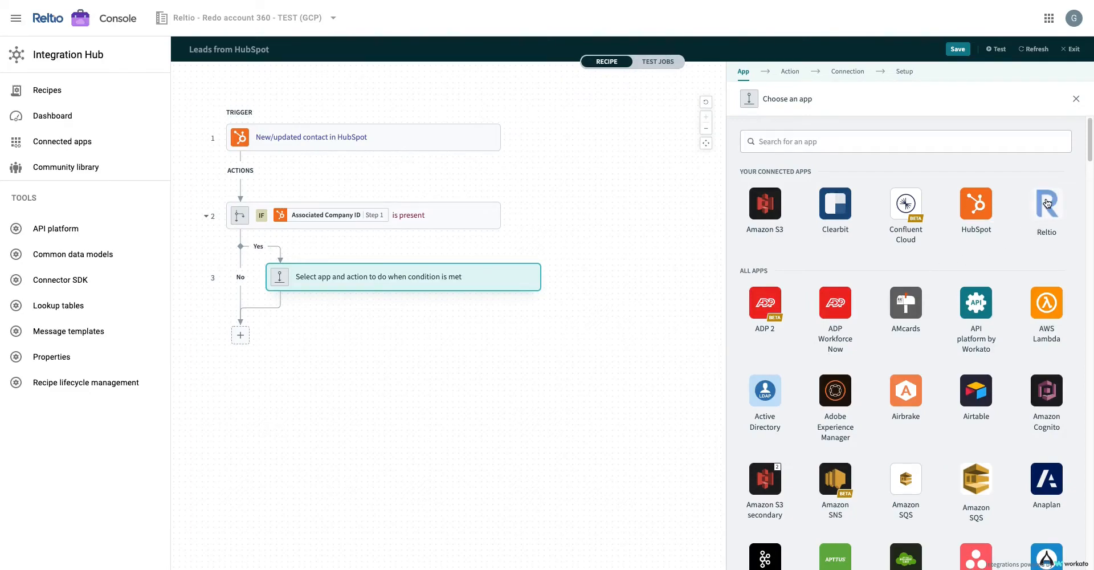
{"action": "left_click", "coordinate": [1046, 204]}
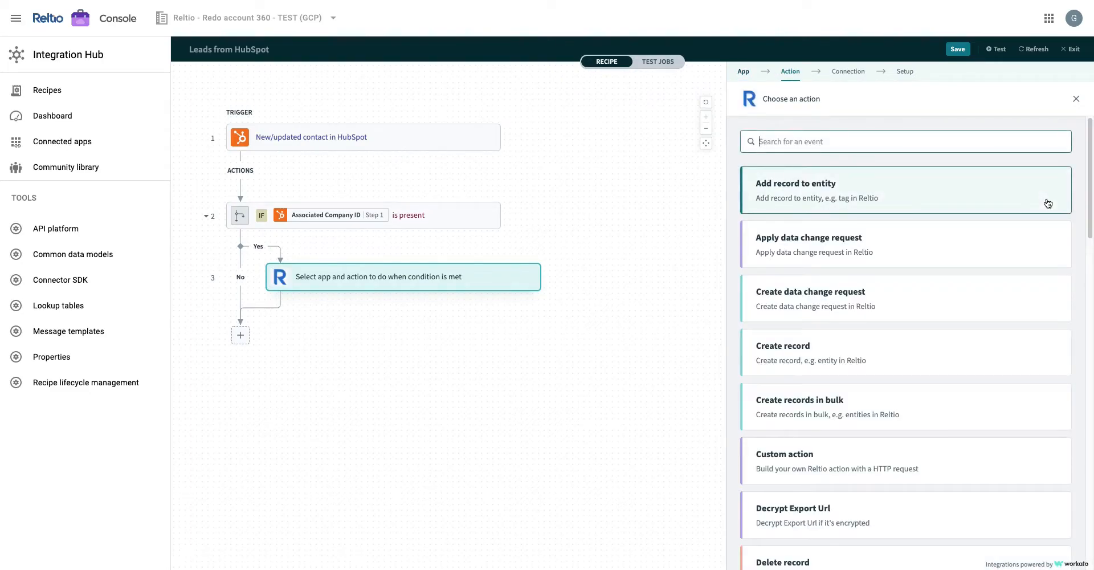
{"action": "mouse_move", "coordinate": [1005, 227]}
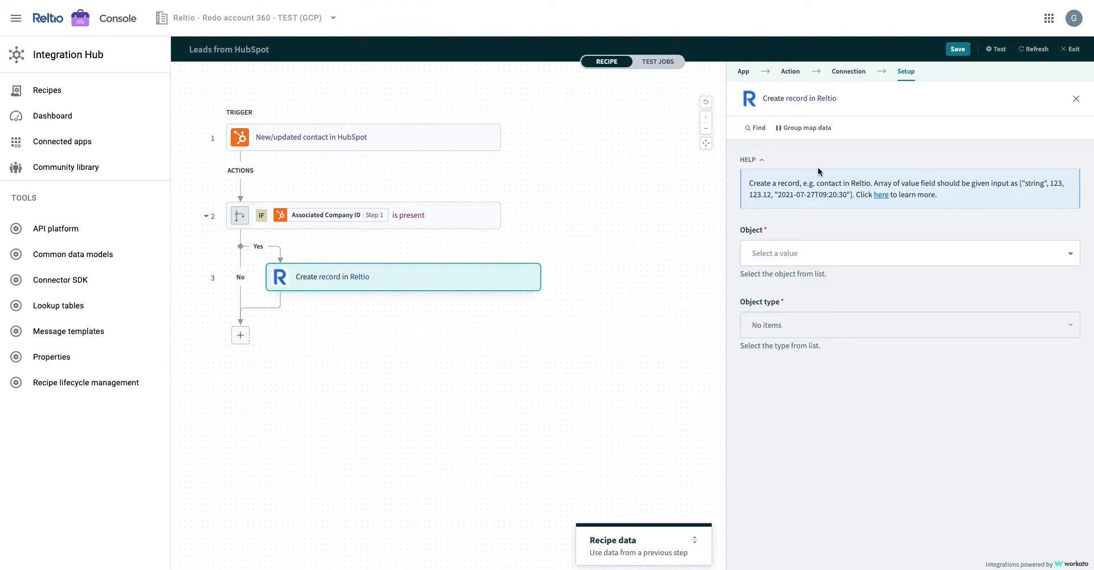
Step: Set the object to Entity and enter crosswalk type 'HubSpot'
{"action": "left_click", "coordinate": [907, 252]}
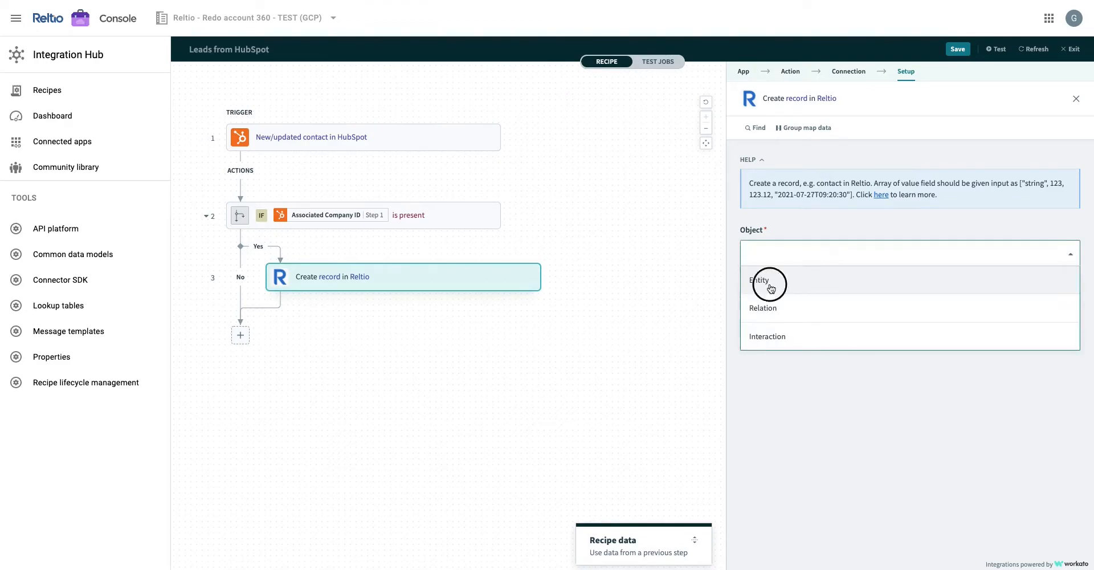
{"action": "left_click", "coordinate": [759, 280]}
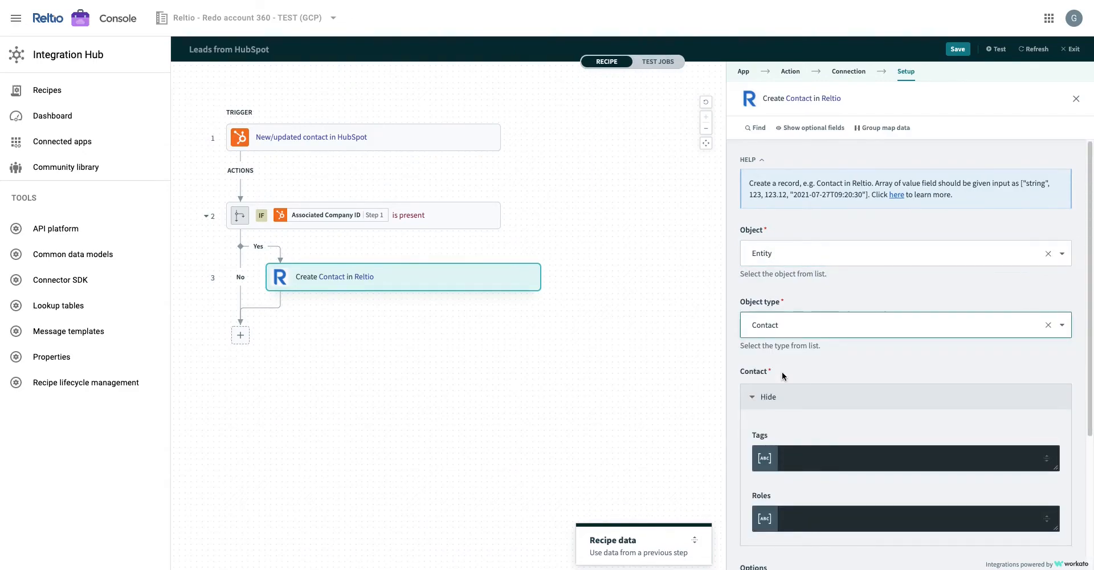
{"action": "left_click", "coordinate": [907, 181]}
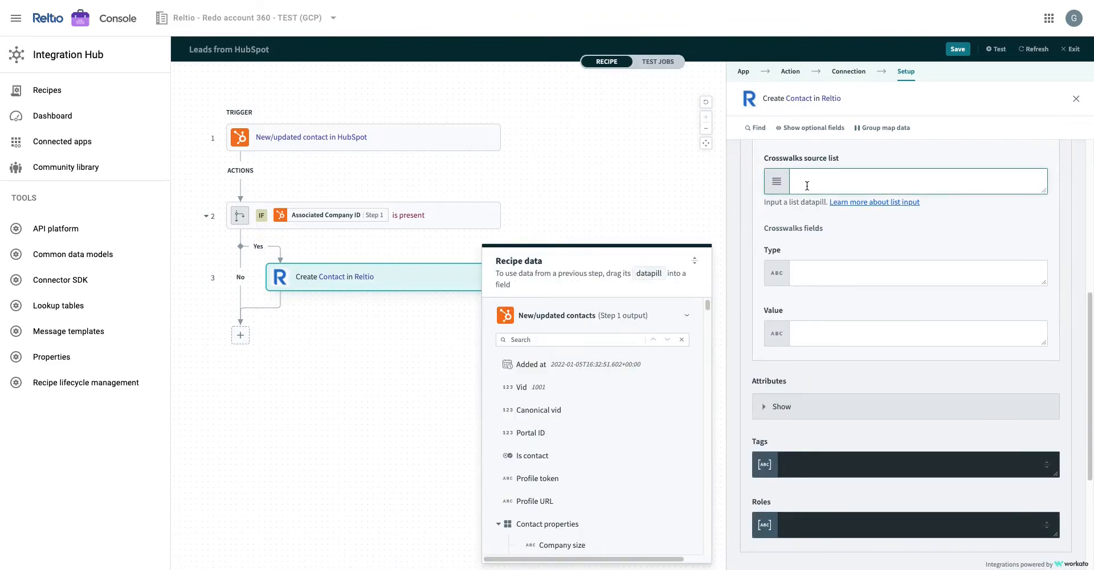
{"action": "type", "text": "HubSpot"}
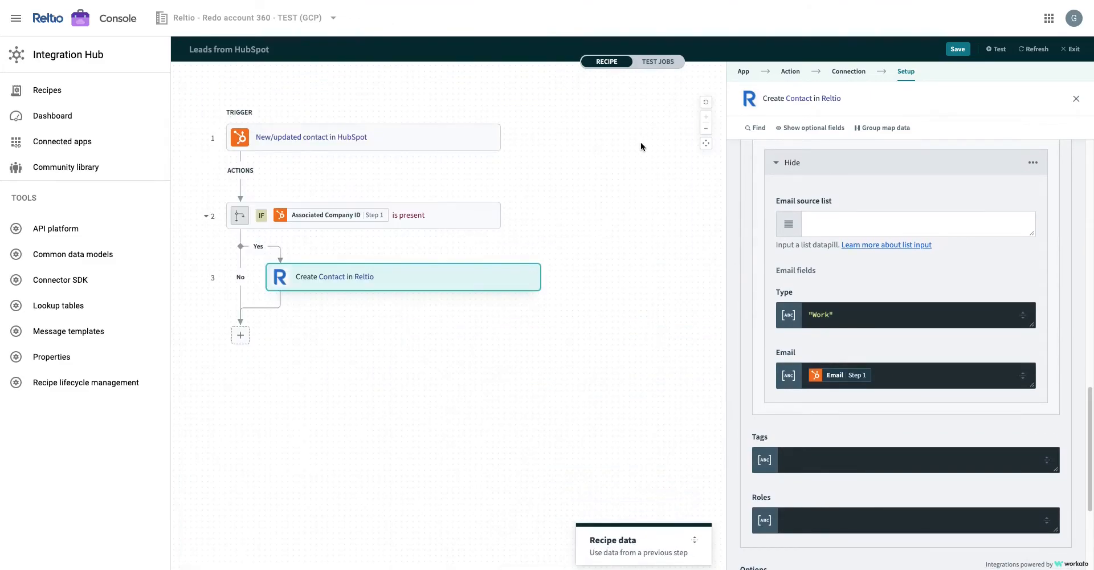
{"action": "mouse_move", "coordinate": [310, 298]}
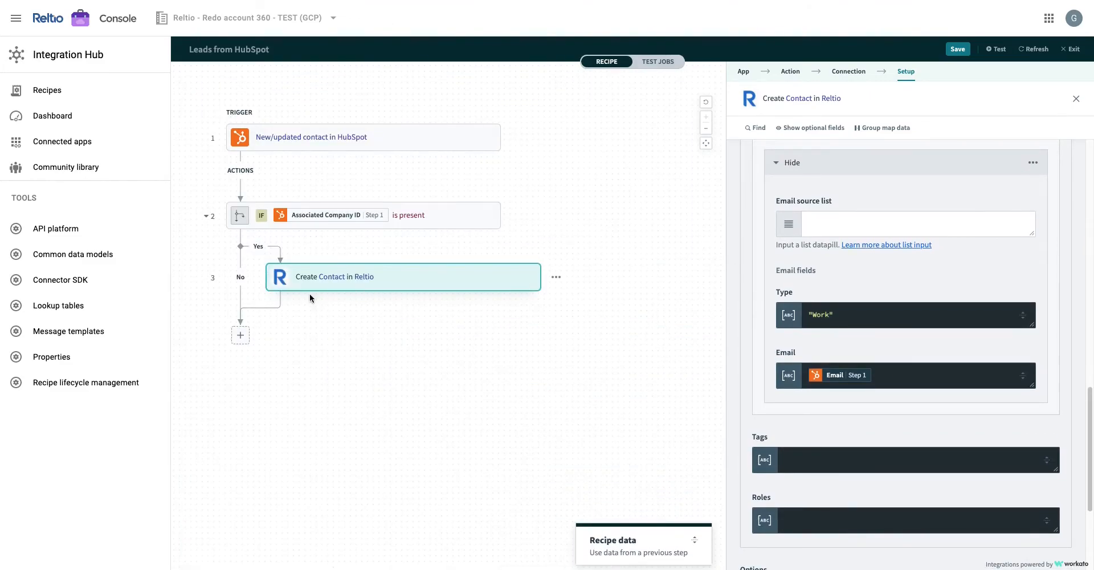
Step: Add a Reltio action step creating an Entity of type Organization
{"action": "left_click", "coordinate": [1076, 99]}
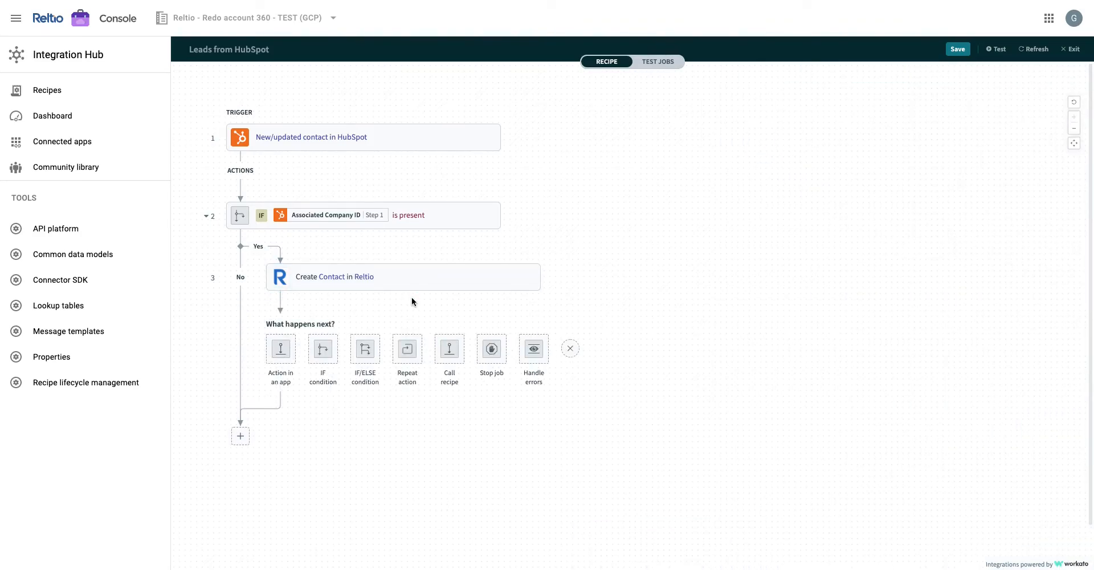
{"action": "left_click", "coordinate": [280, 348]}
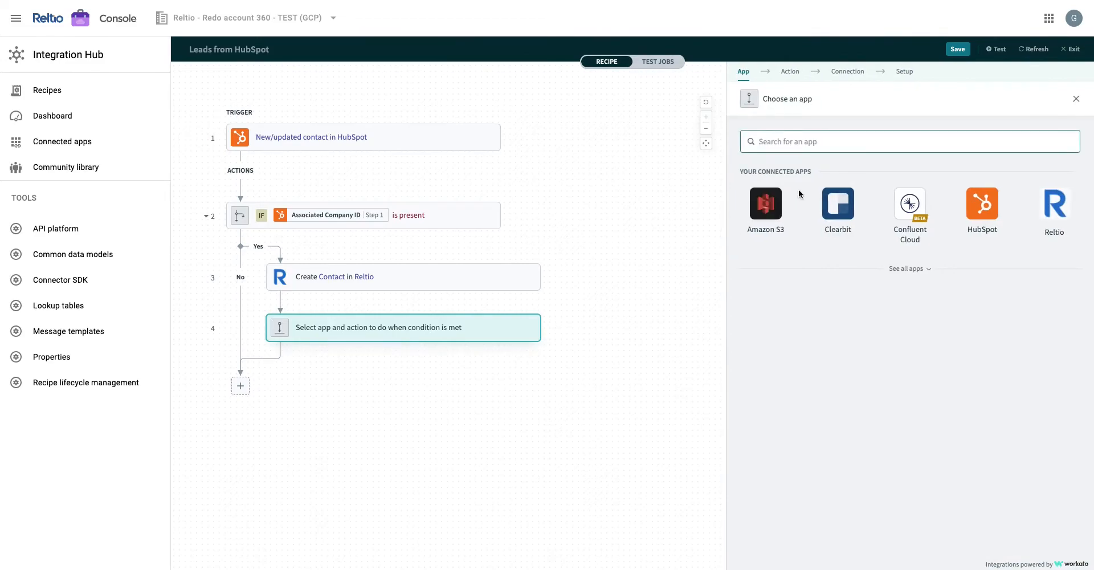
{"action": "left_click", "coordinate": [1055, 205]}
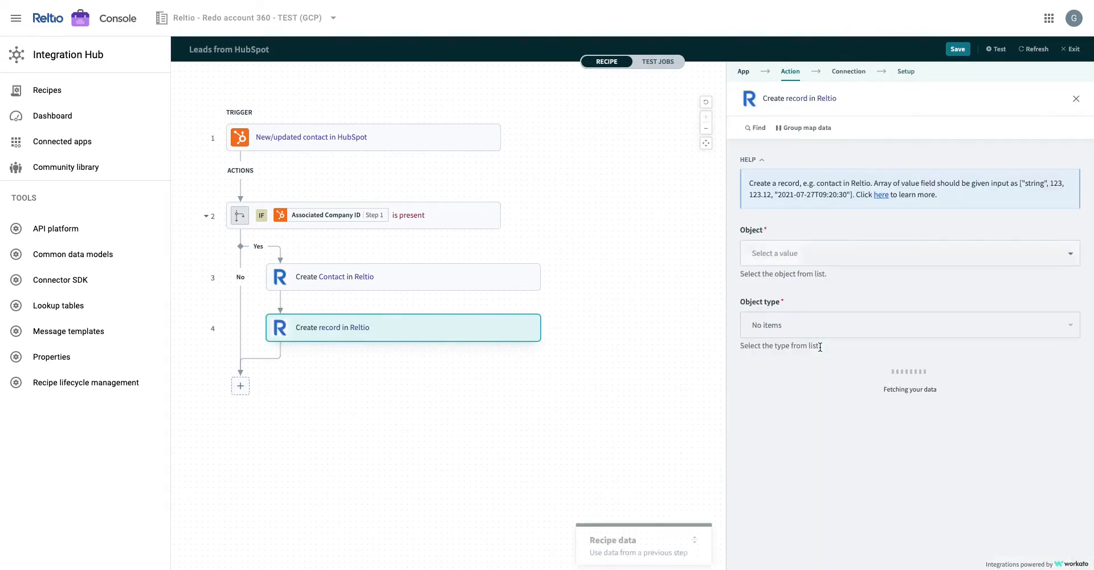
{"action": "left_click", "coordinate": [907, 253]}
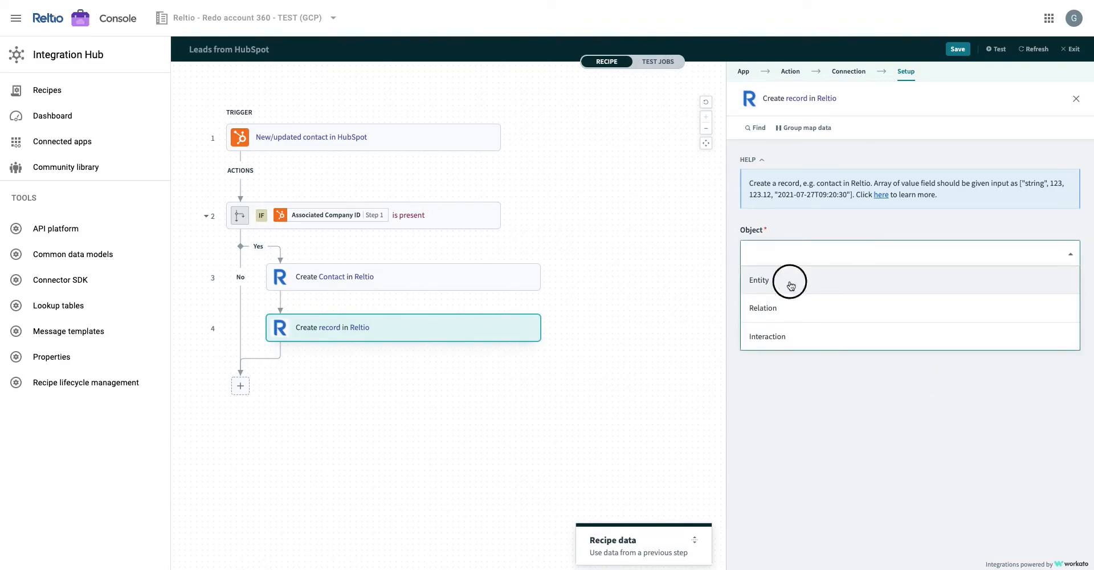
{"action": "left_click", "coordinate": [791, 279]}
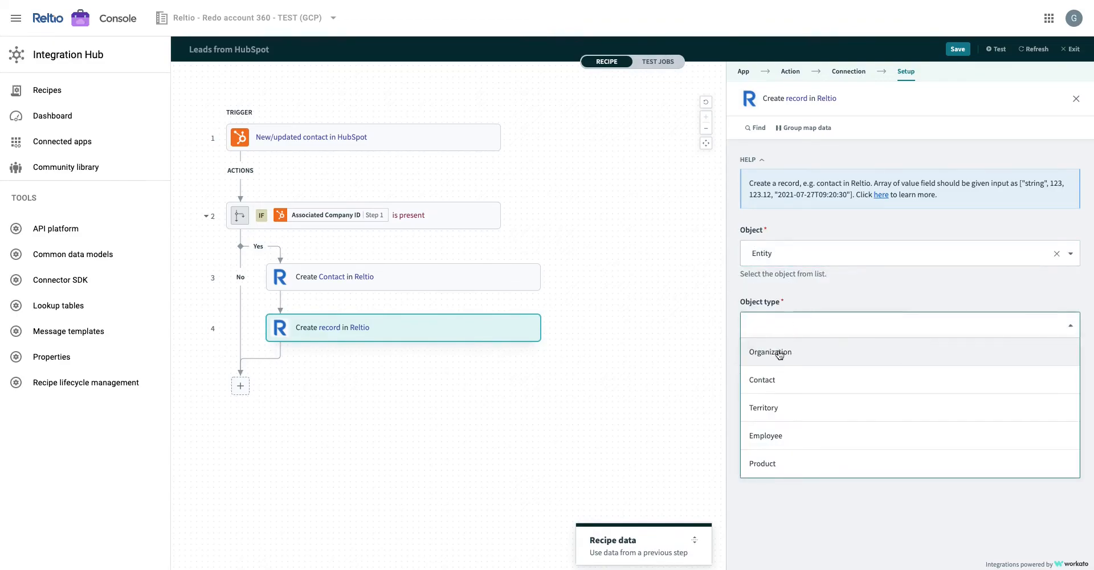
{"action": "left_click", "coordinate": [771, 351]}
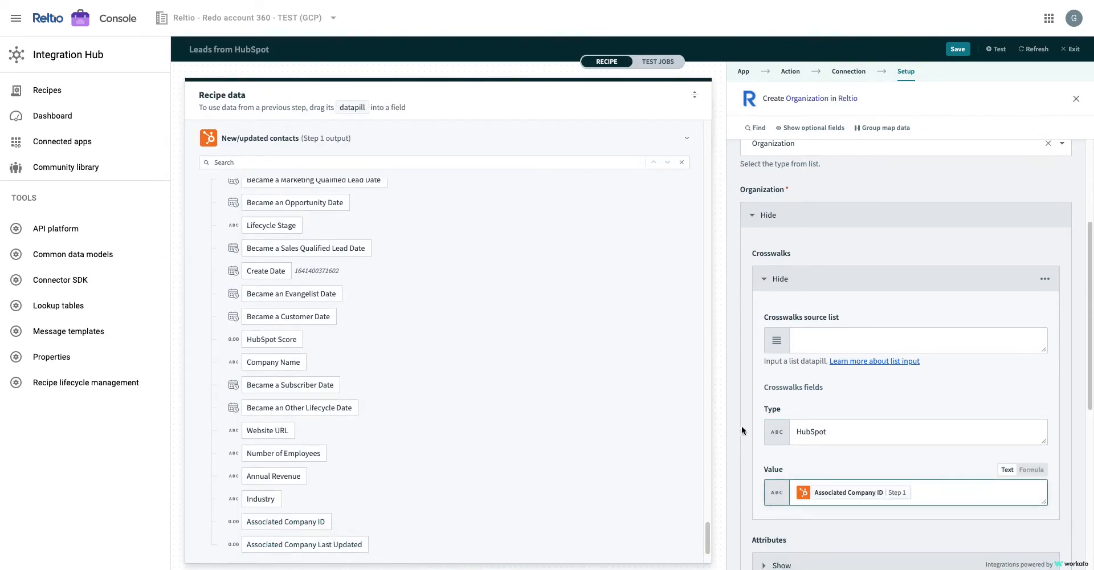
{"action": "scroll", "scroll_direction": "down", "scroll_amount": 3}
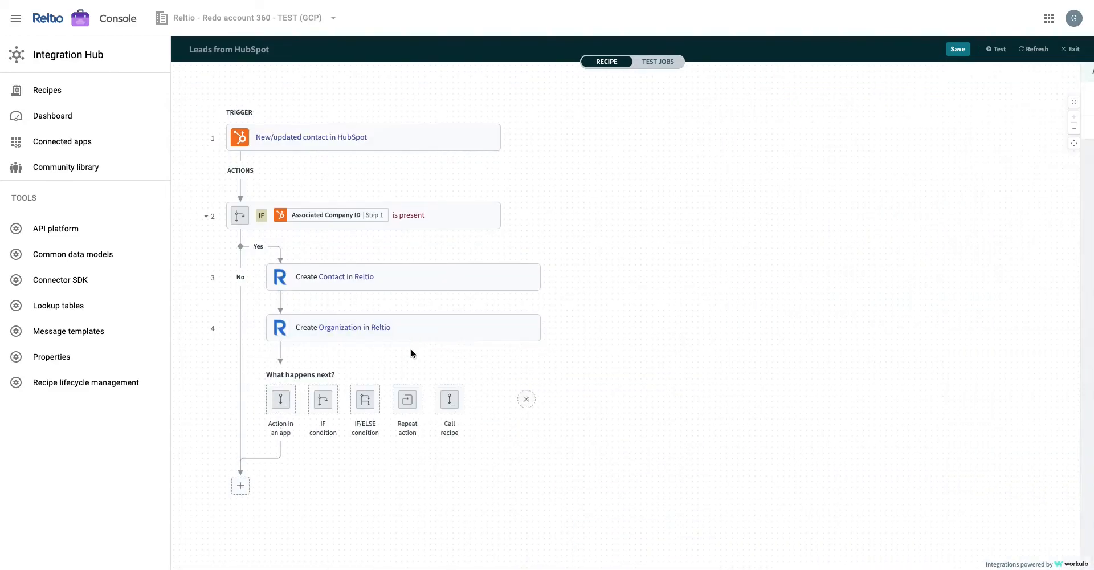
Step: Add another Reltio action with crosswalk type 'HubSpot' and a formula crosswalk value
{"action": "left_click", "coordinate": [281, 399]}
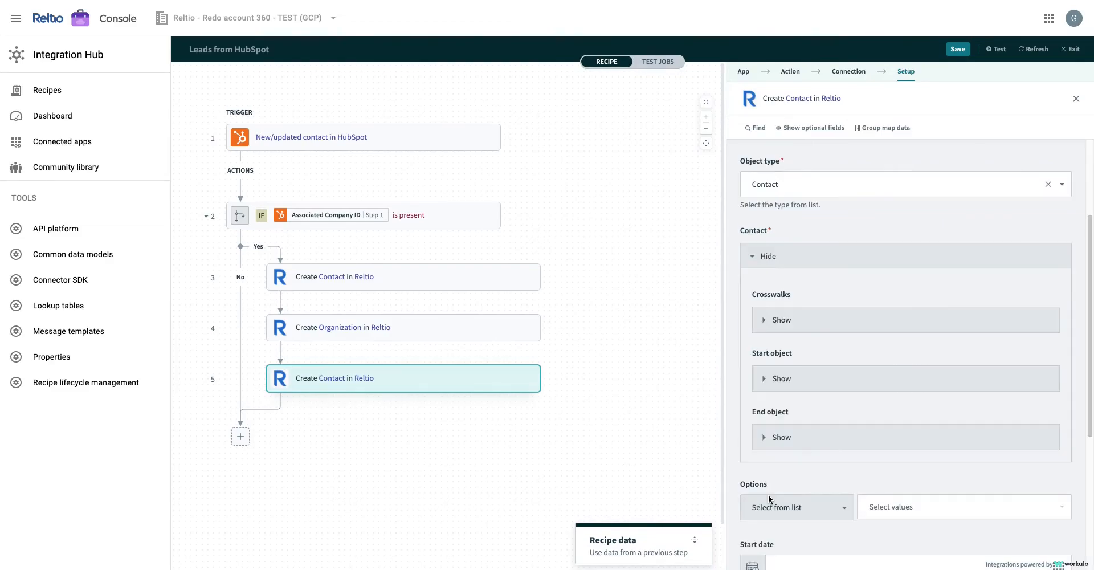
{"action": "left_click", "coordinate": [782, 320]}
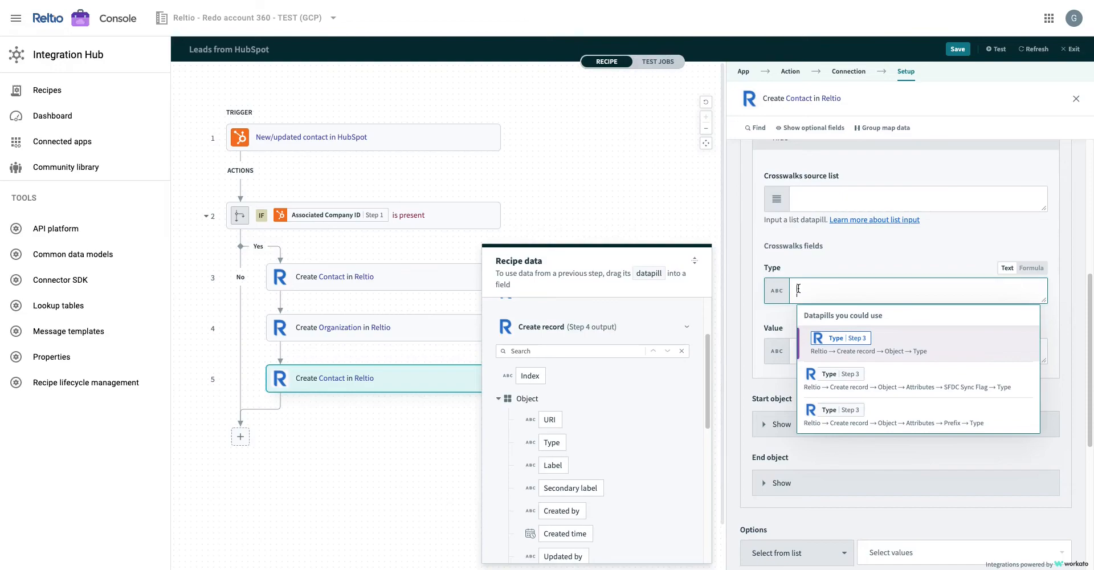
{"action": "type", "text": "HubSpot"}
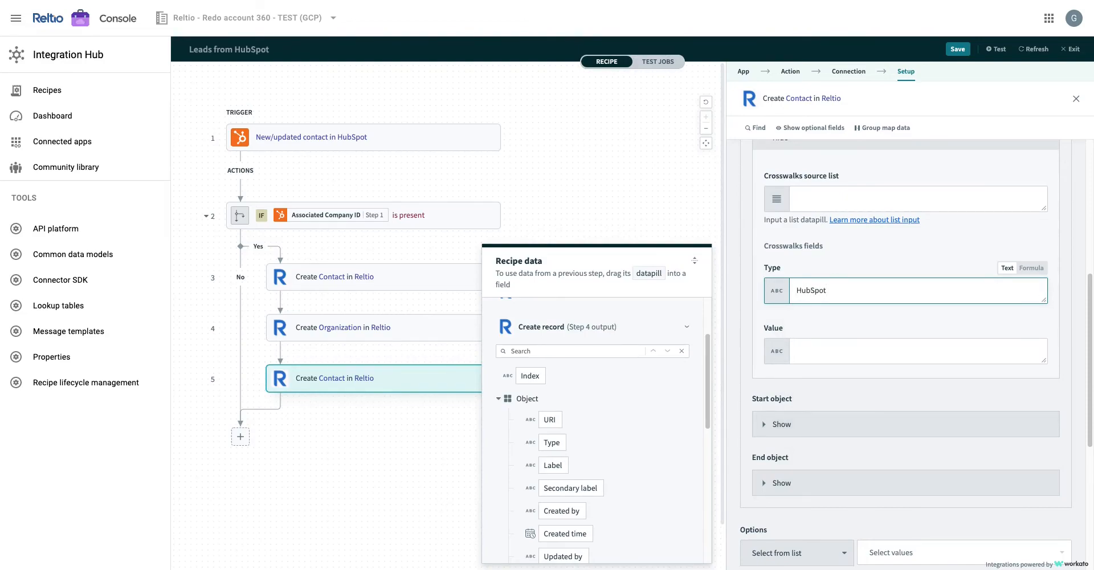
{"action": "left_click", "coordinate": [907, 351]}
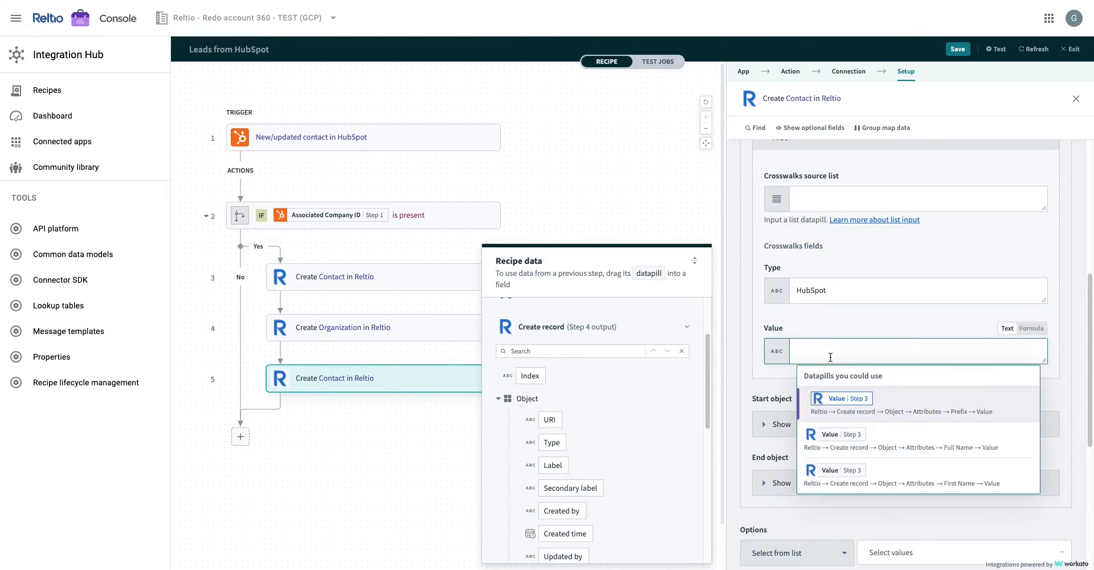
{"action": "left_click", "coordinate": [1032, 328]}
{"action": "type", "text": "\"REL\"+"}
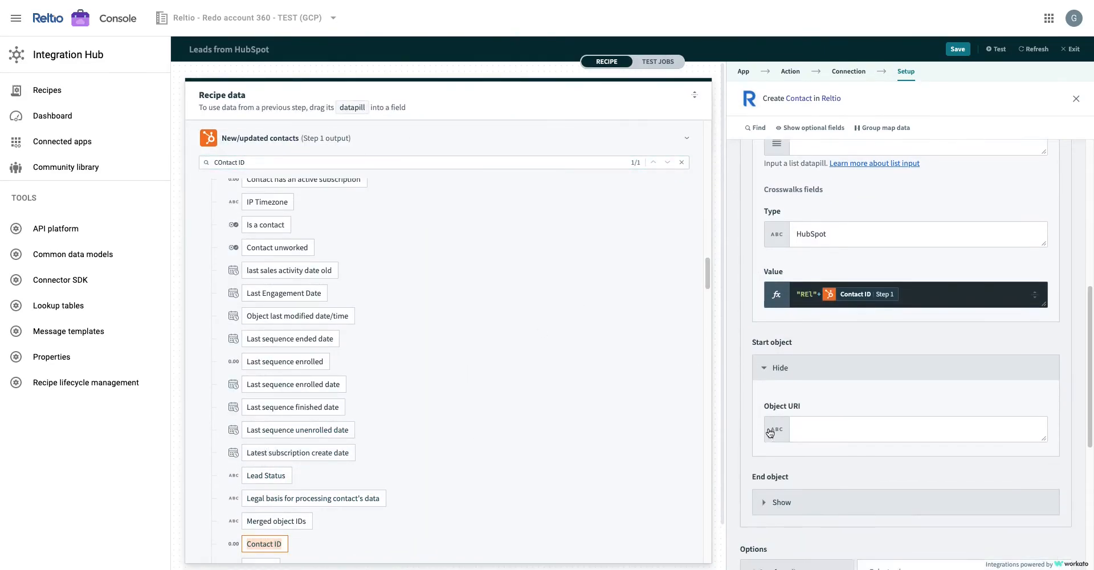
Step: Map step 4's organization URI to Start object URI and step 3's contact URI to End object URI
{"action": "scroll", "scroll_direction": "down", "scroll_amount": 3}
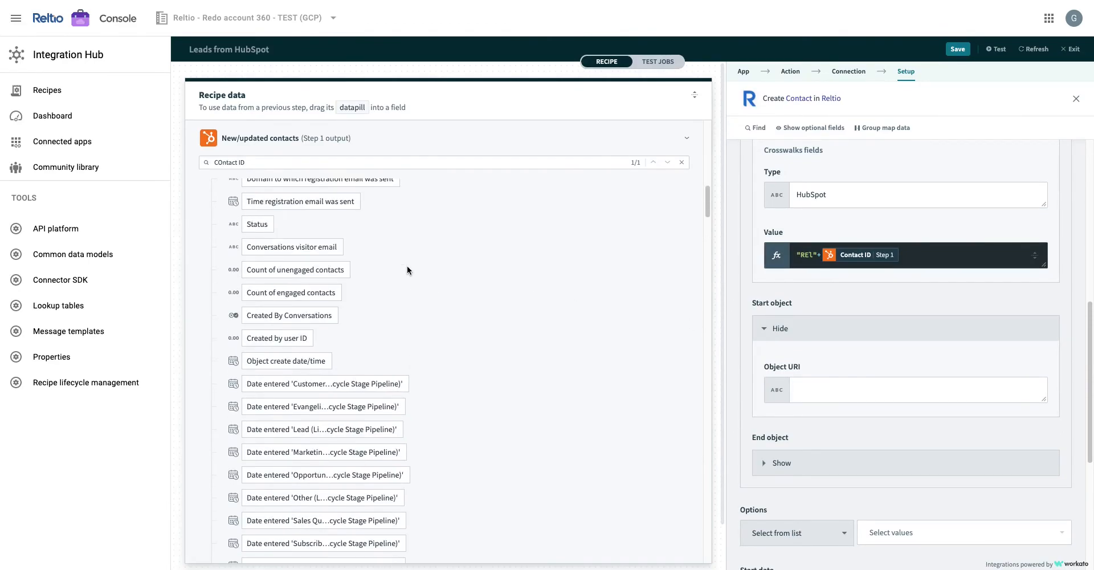
{"action": "left_click", "coordinate": [687, 137]}
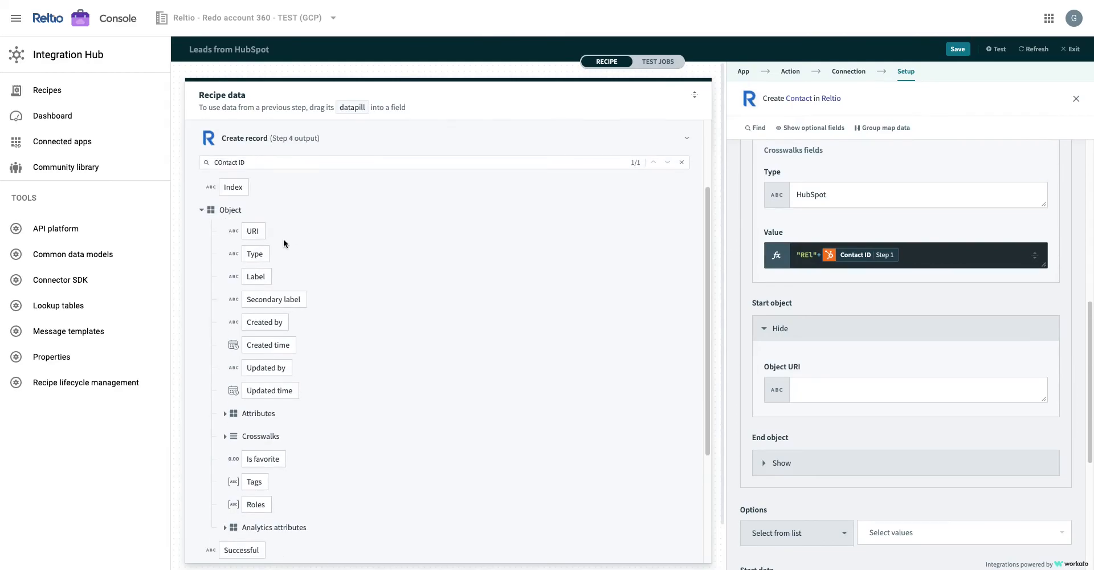
{"action": "left_click", "coordinate": [914, 389]}
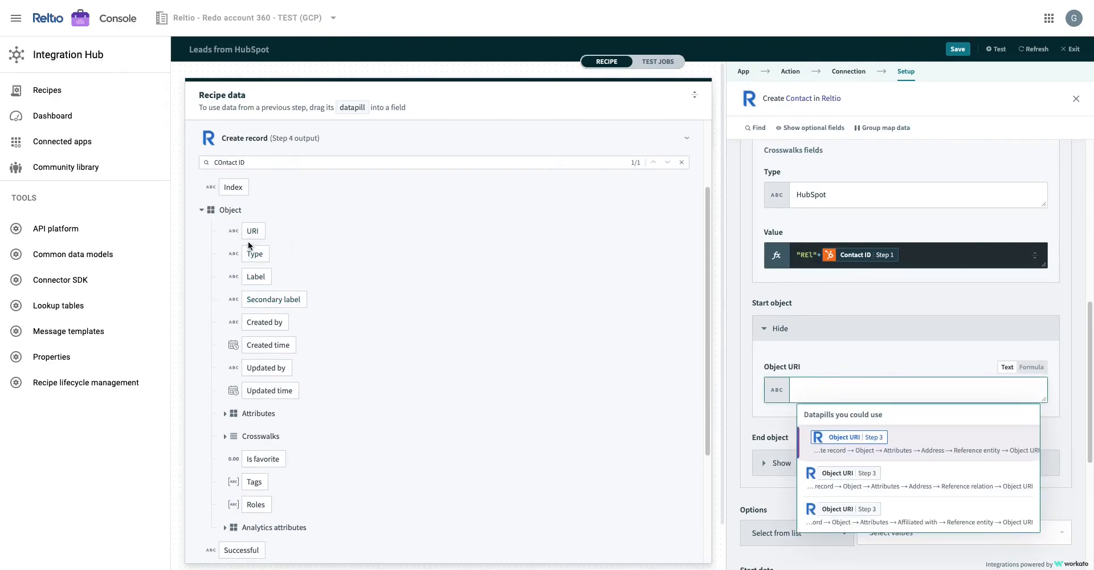
{"action": "mouse_move", "coordinate": [252, 231]}
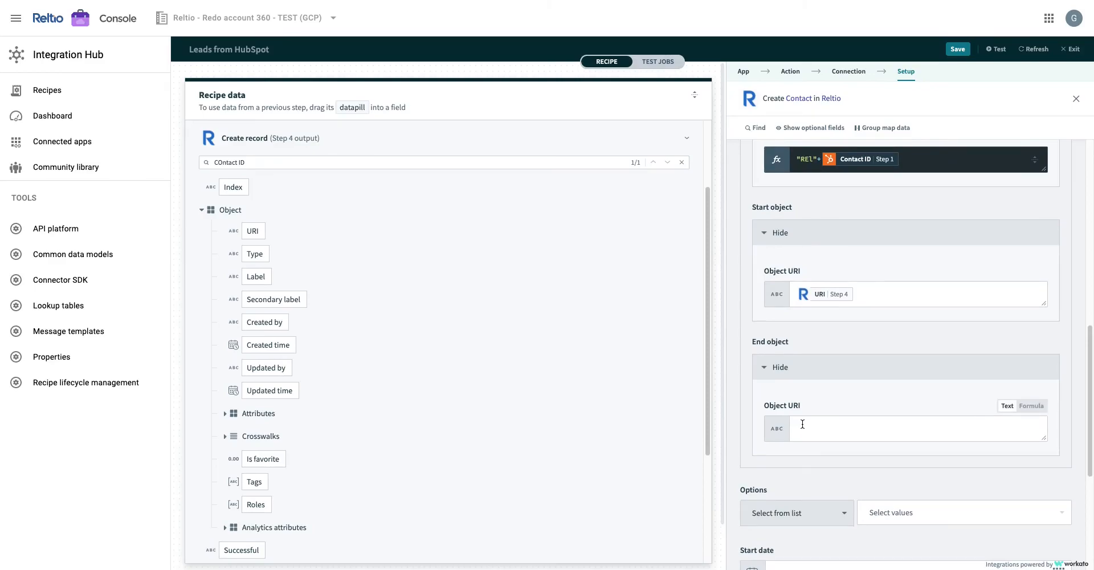
{"action": "left_click", "coordinate": [907, 427]}
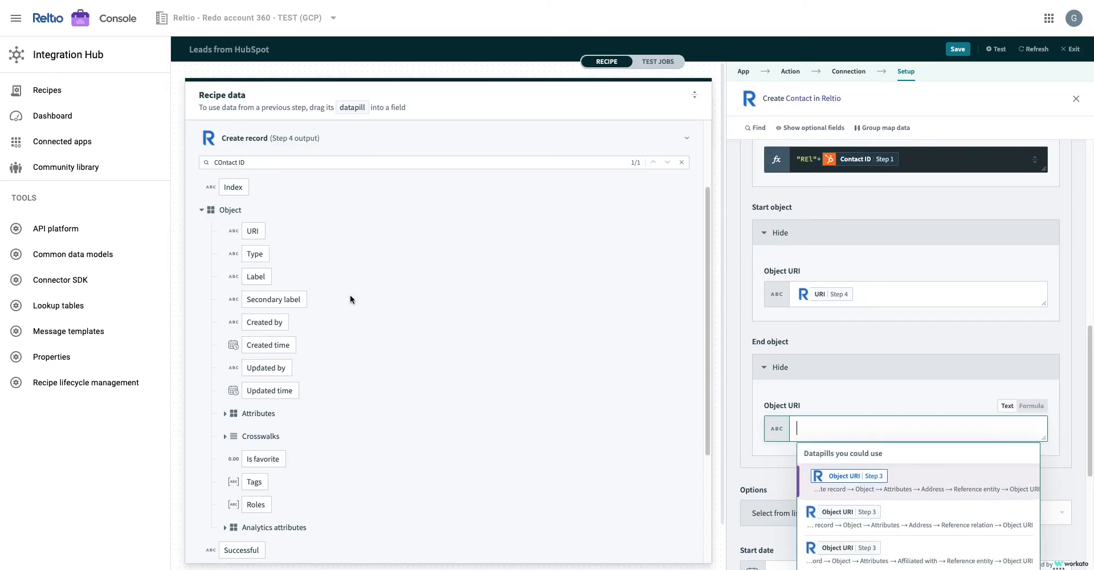
{"action": "left_click", "coordinate": [253, 231]}
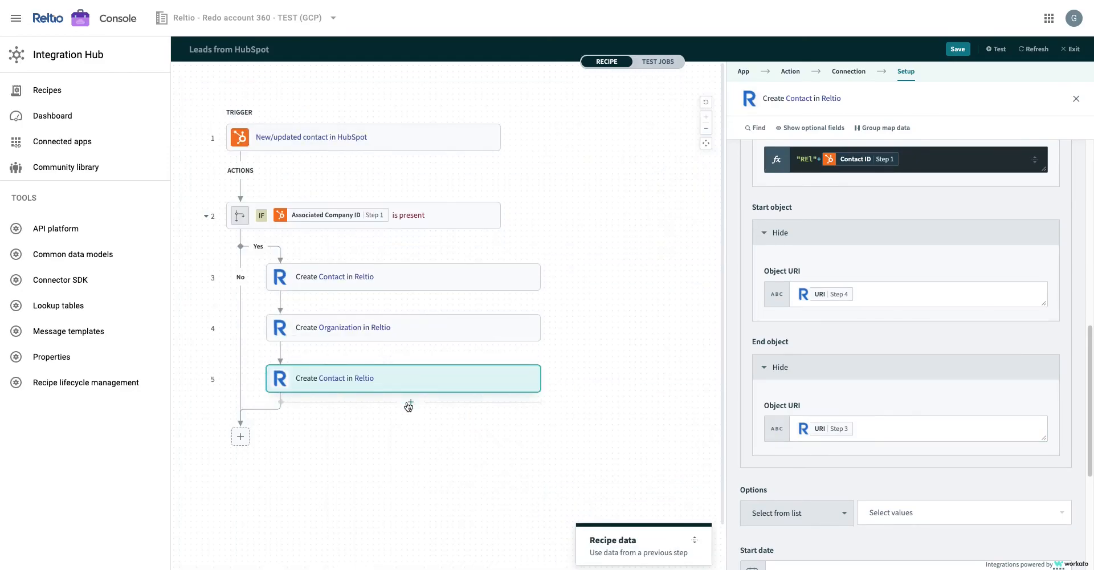
{"action": "mouse_move", "coordinate": [957, 49]}
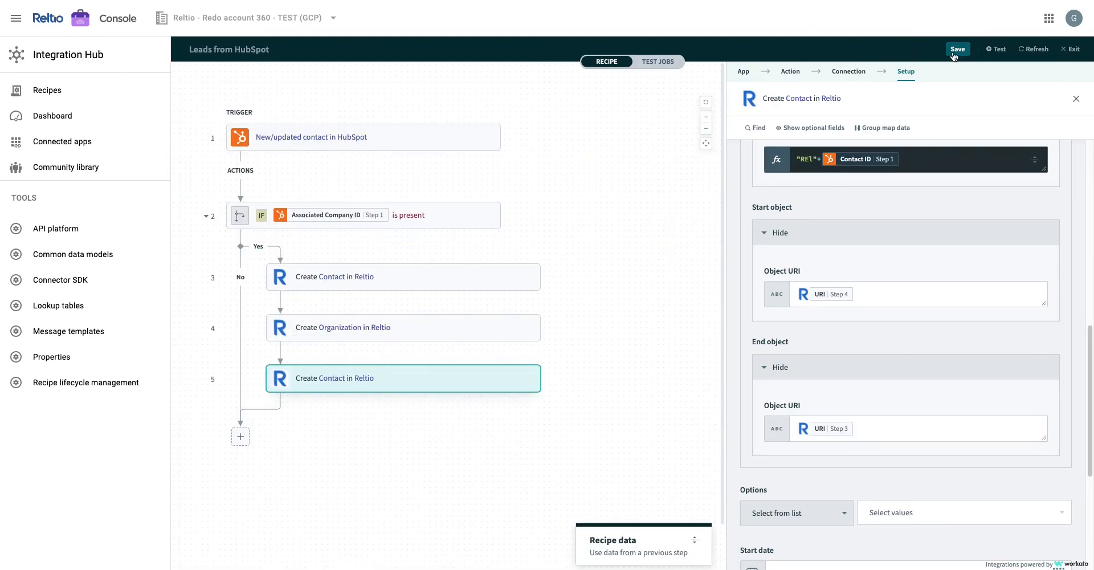
Step: Save the Leads from HubSpot recipe from the header and confirm the success message
{"action": "left_click", "coordinate": [957, 49]}
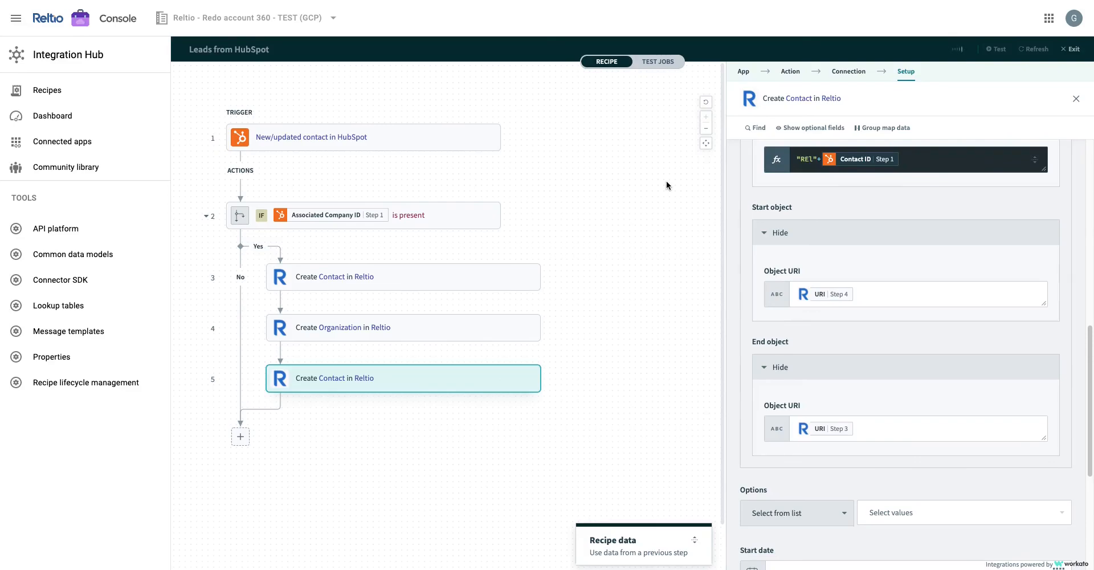
{"action": "left_click", "coordinate": [958, 49]}
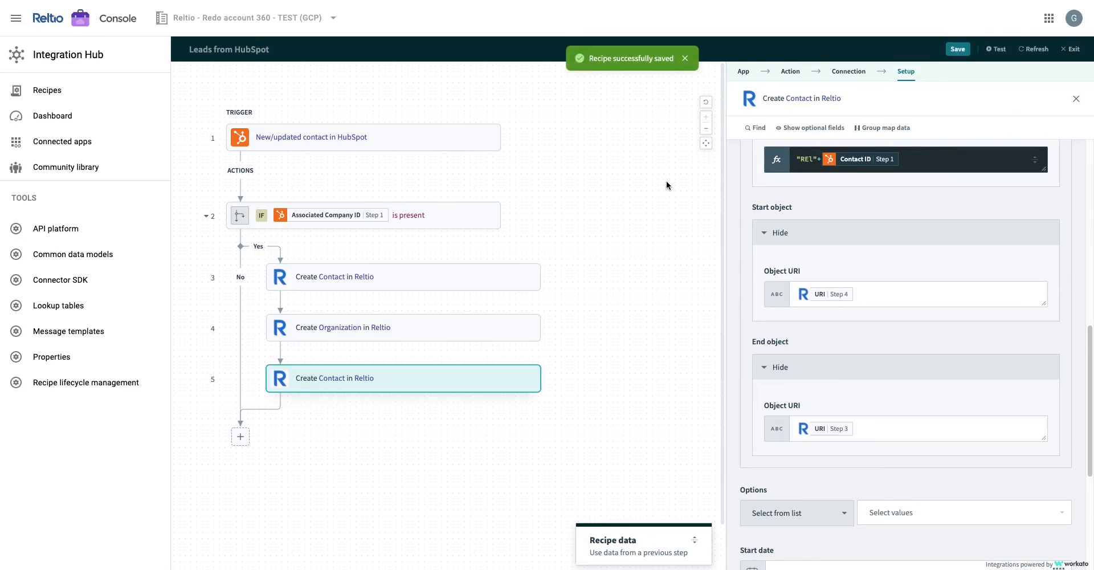